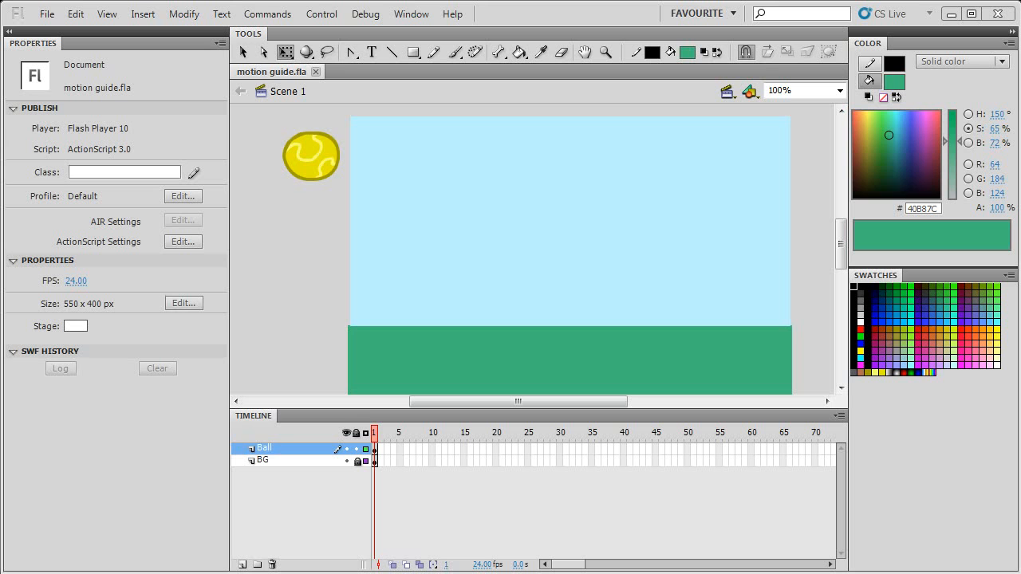
{"action": "mouse_move", "coordinate": [504, 339]}
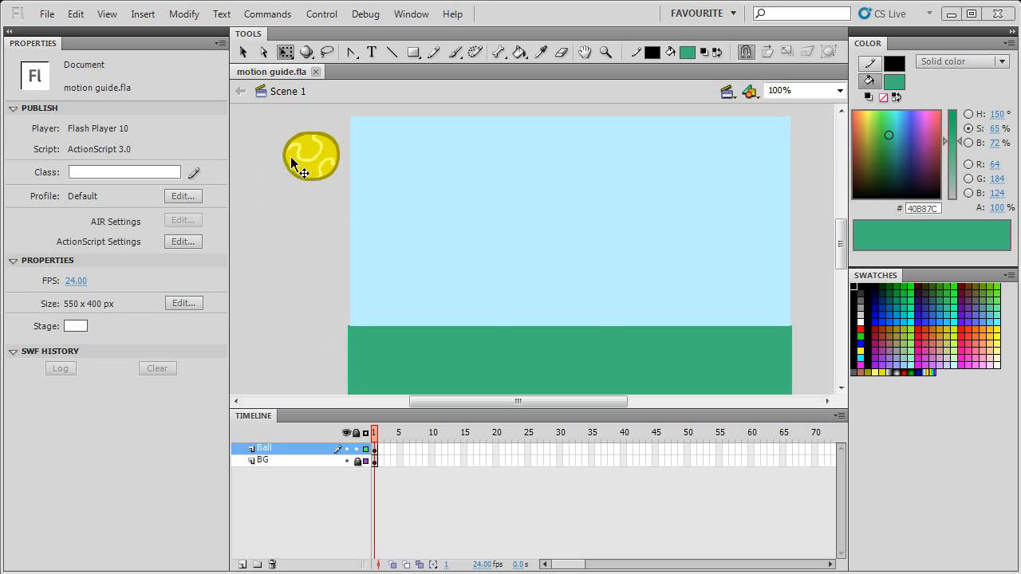
Keep the ball off-stage at upper left on frame 1 and add keyframes at frames 20 and 40
{"action": "left_click", "coordinate": [331, 287]}
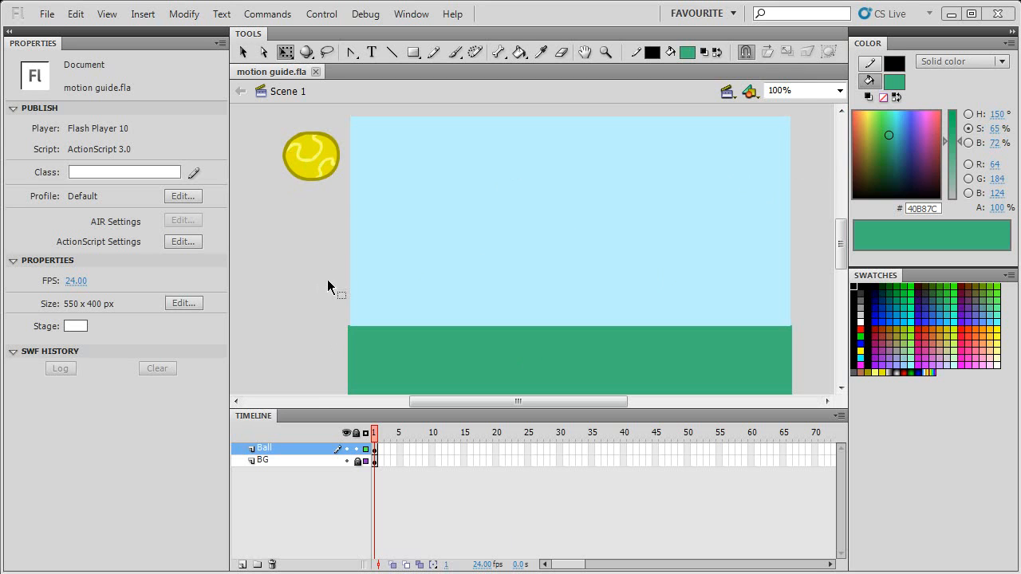
{"action": "mouse_move", "coordinate": [354, 252]}
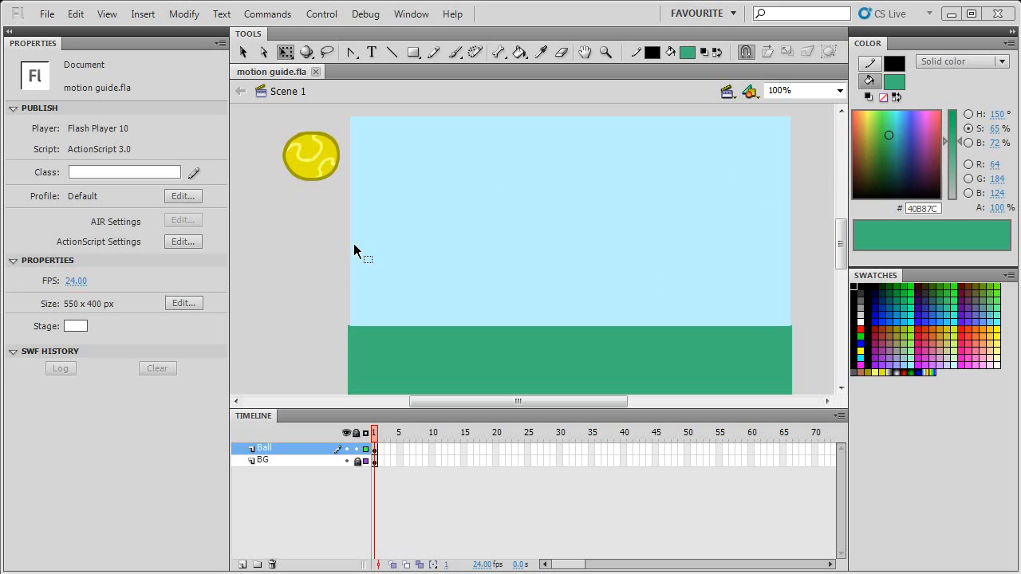
{"action": "mouse_move", "coordinate": [293, 350]}
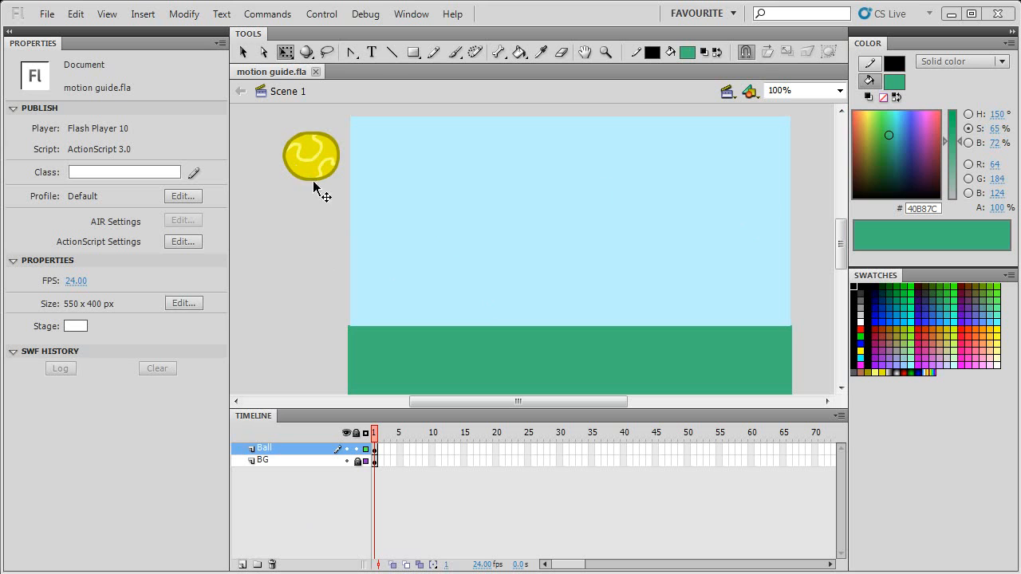
{"action": "mouse_move", "coordinate": [332, 231]}
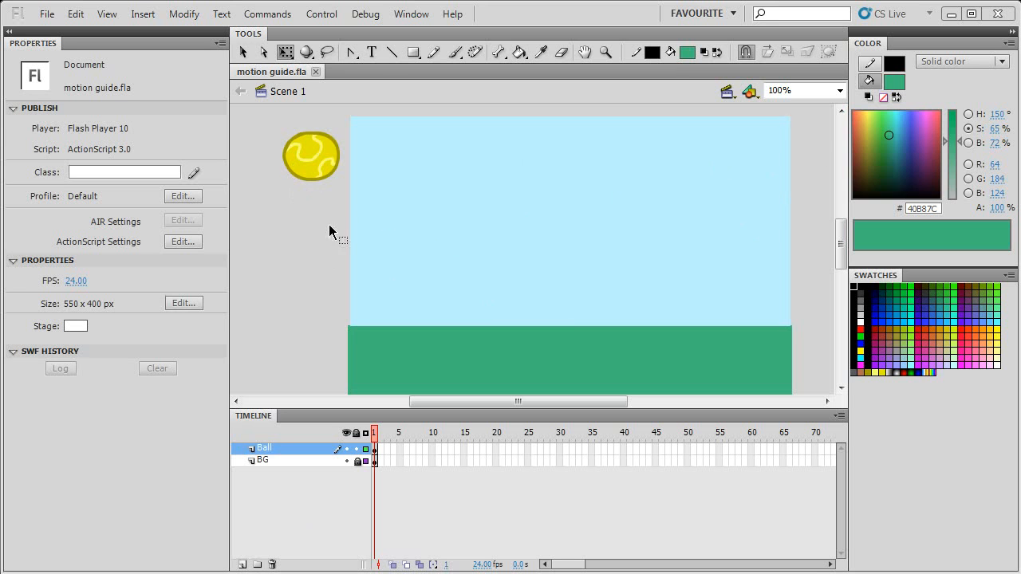
{"action": "mouse_move", "coordinate": [375, 164]}
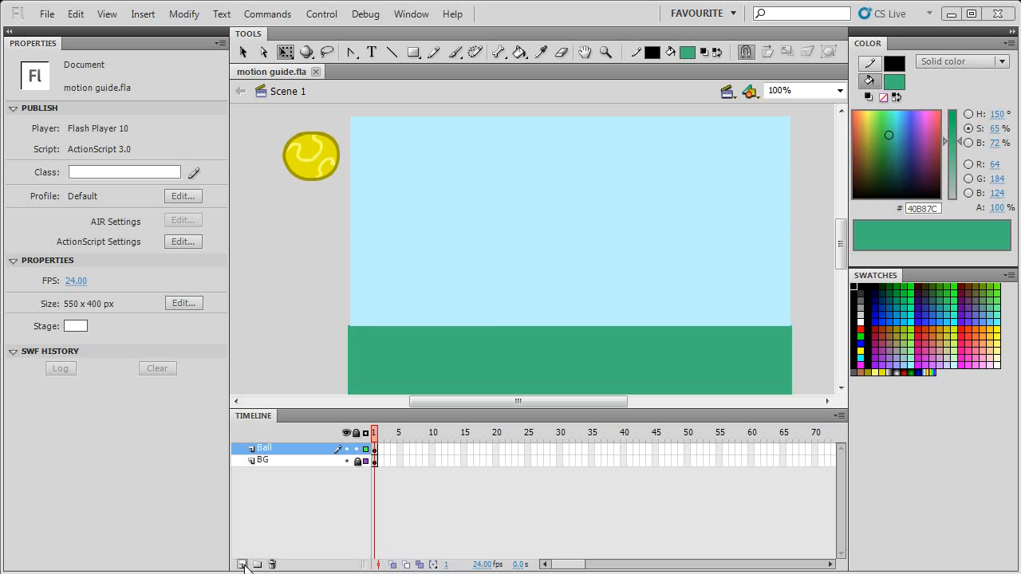
{"action": "mouse_move", "coordinate": [268, 555]}
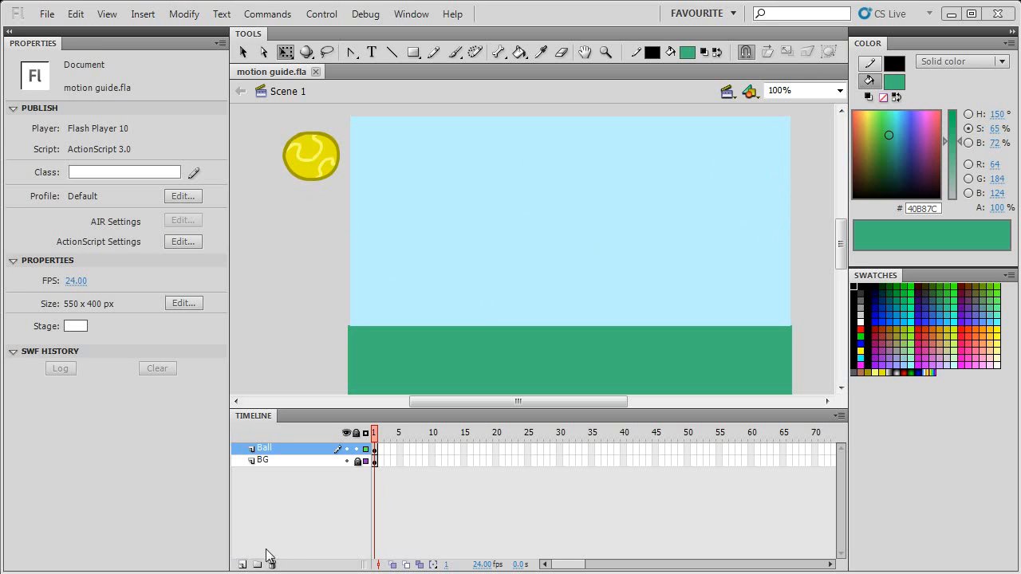
{"action": "mouse_move", "coordinate": [562, 446]}
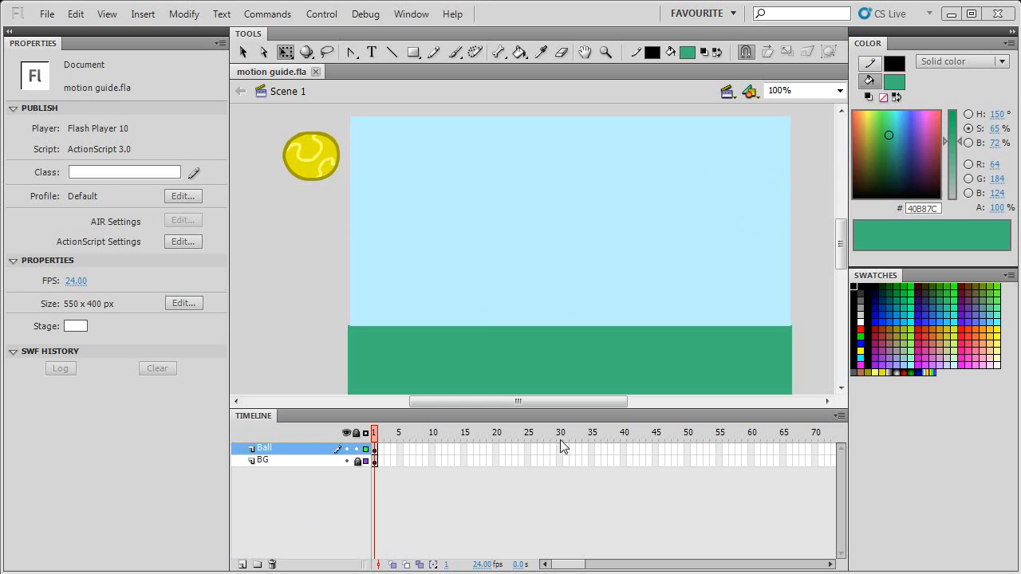
{"action": "left_click_drag", "start_coordinate": [312, 156], "coordinate": [496, 214]}
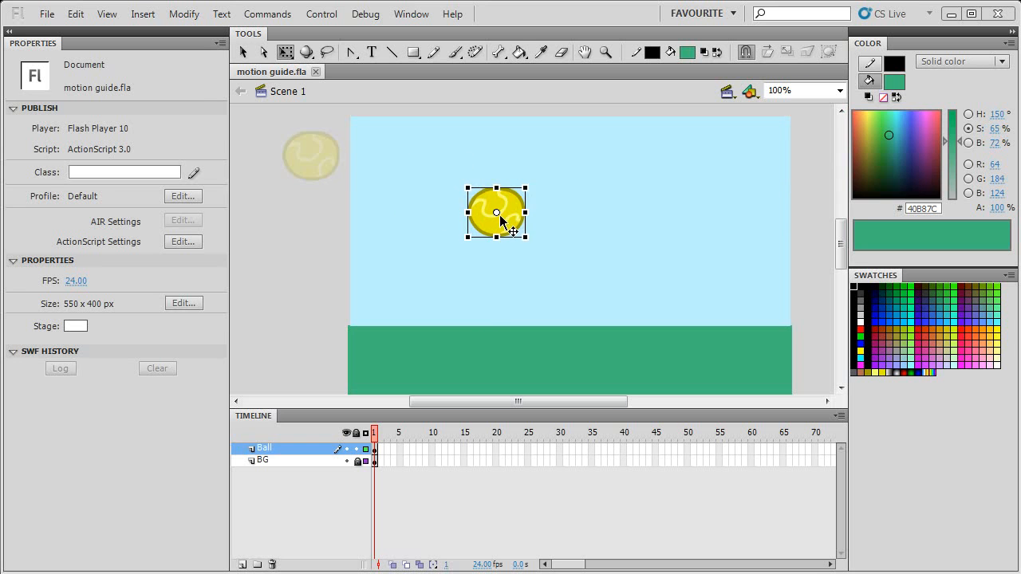
{"action": "left_click", "coordinate": [494, 214]}
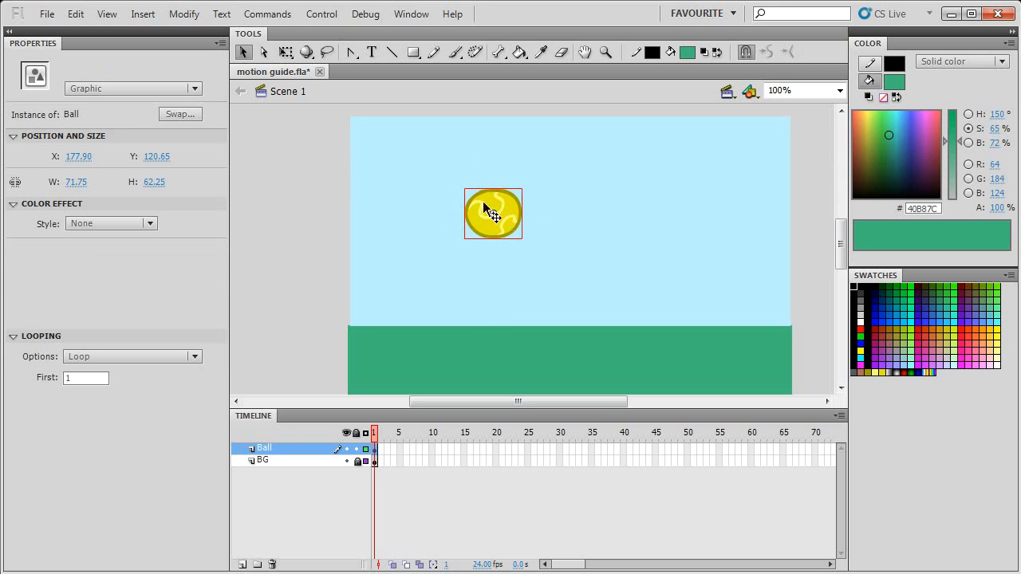
{"action": "left_click_drag", "start_coordinate": [493, 214], "coordinate": [311, 160]}
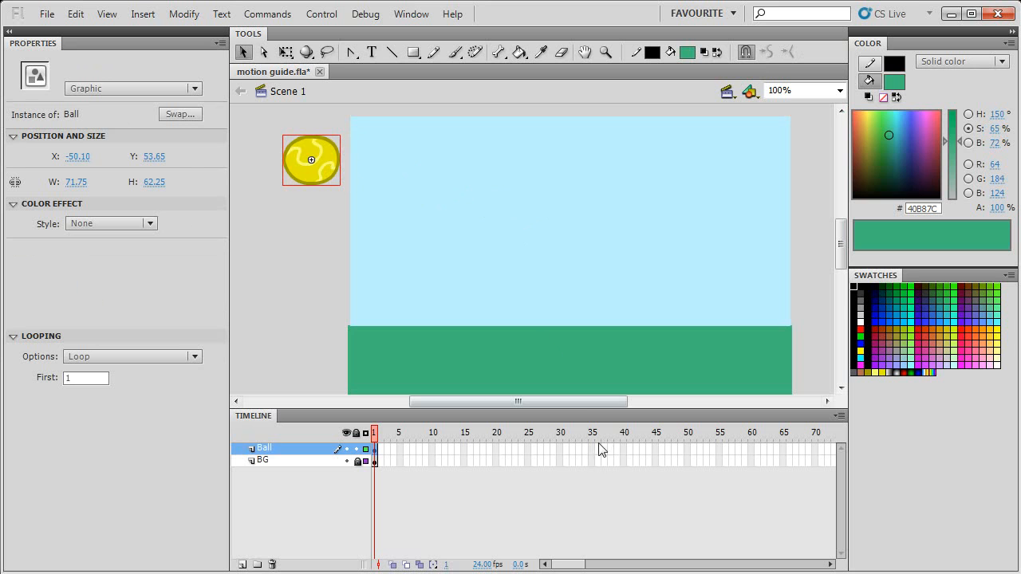
{"action": "left_click", "coordinate": [624, 450]}
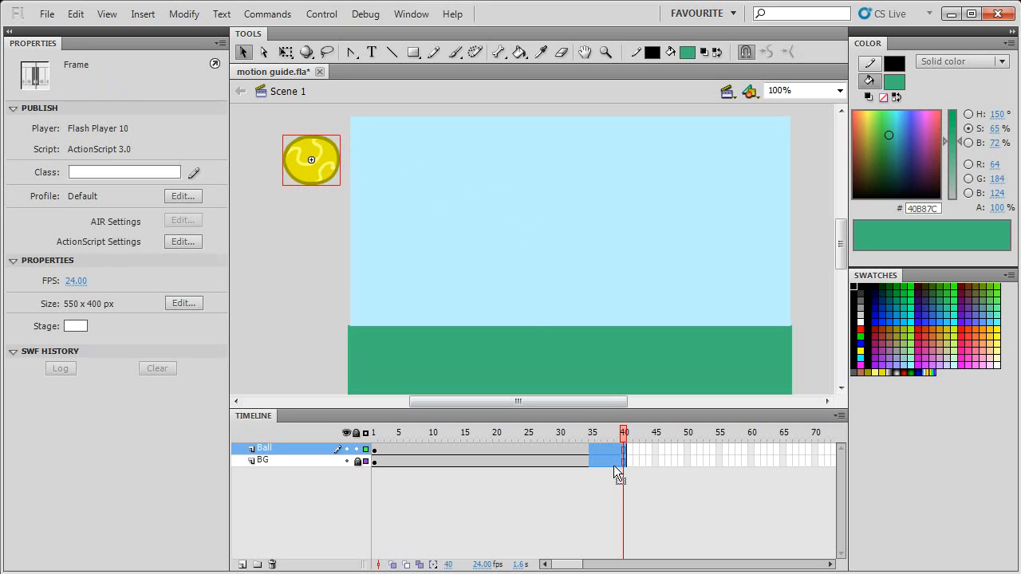
{"action": "left_click", "coordinate": [496, 432]}
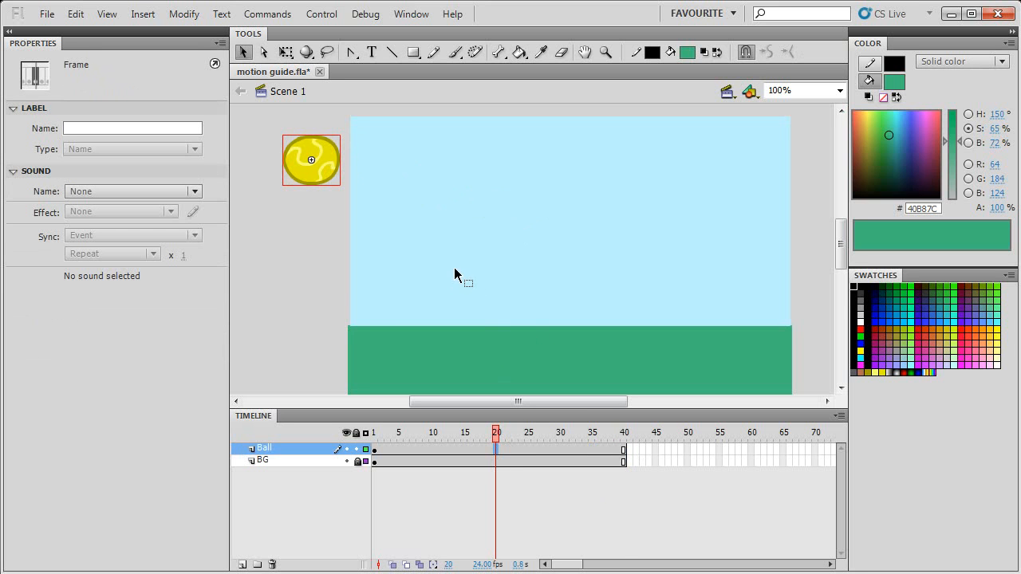
{"action": "mouse_move", "coordinate": [469, 266]}
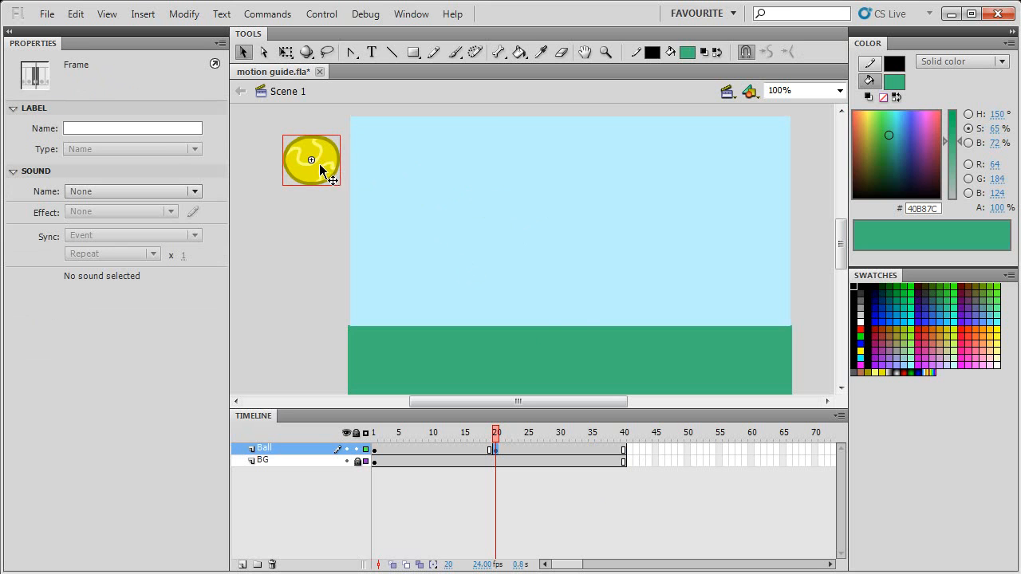
Place the ball on the grass at frame 20 and off-stage upper right at frame 40, then select its frames
{"action": "left_click_drag", "start_coordinate": [311, 160], "coordinate": [565, 316]}
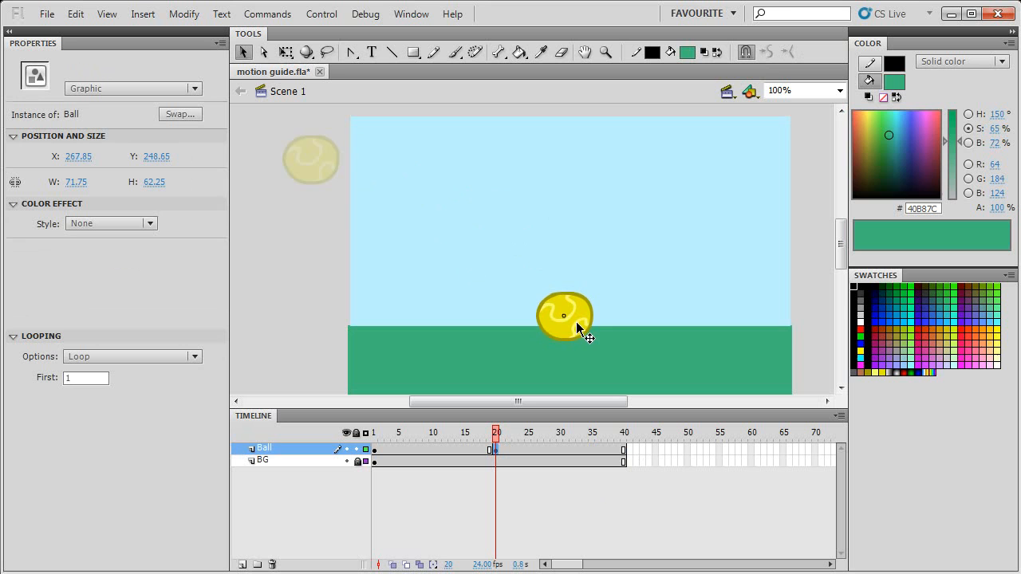
{"action": "left_click_drag", "start_coordinate": [578, 329], "coordinate": [565, 325]}
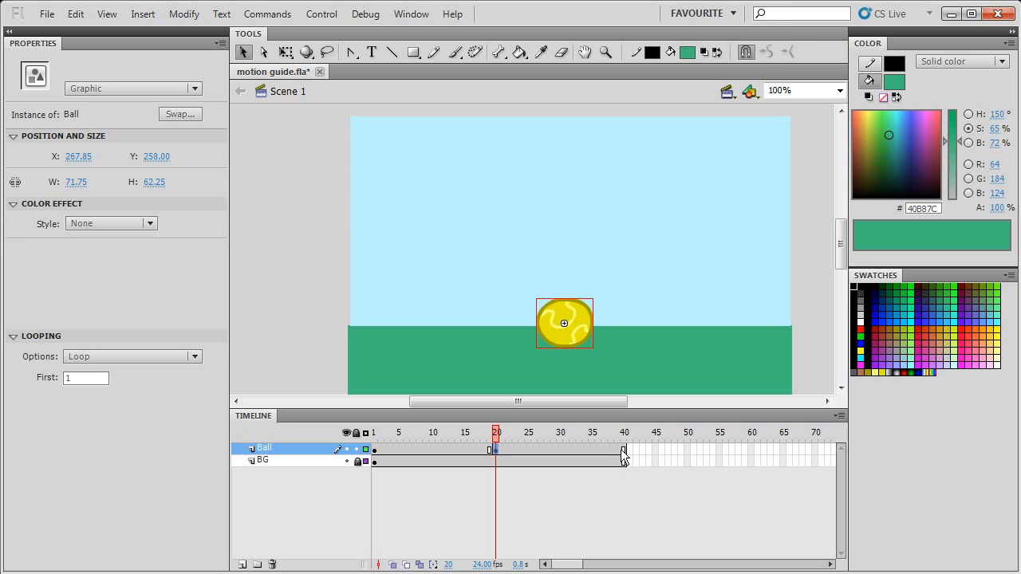
{"action": "left_click", "coordinate": [624, 432]}
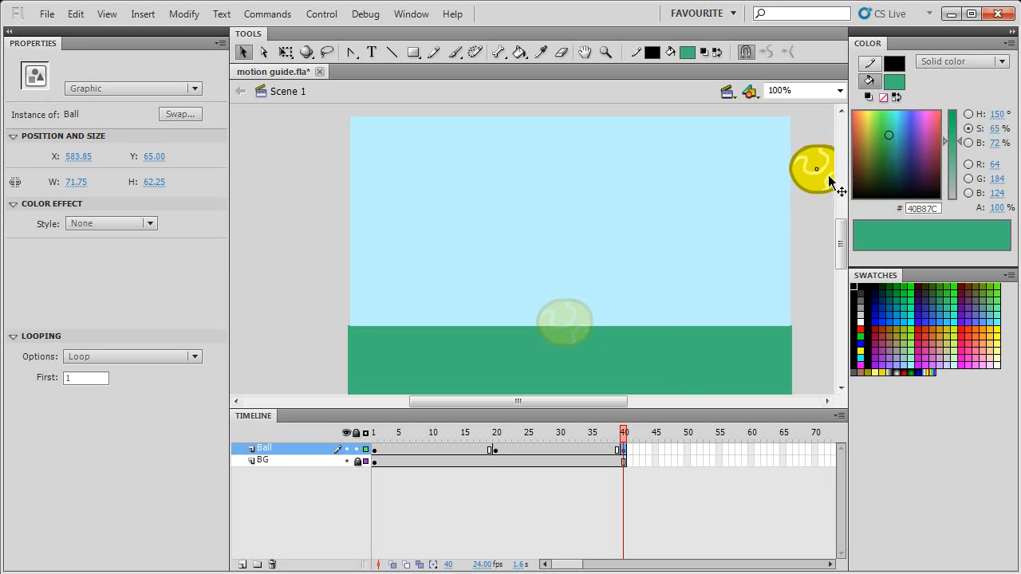
{"action": "left_click_drag", "start_coordinate": [814, 167], "coordinate": [564, 324]}
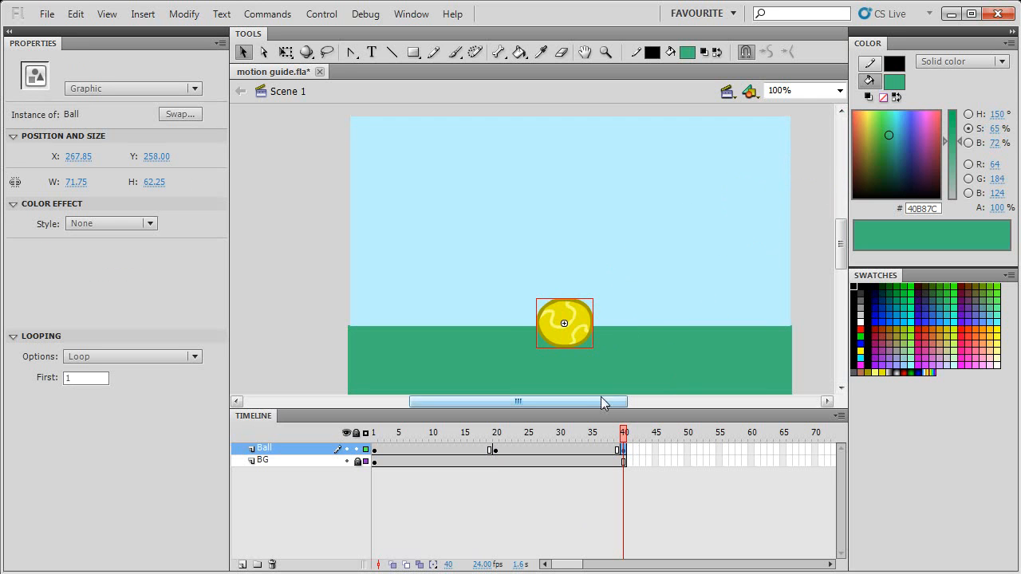
{"action": "left_click_drag", "start_coordinate": [565, 322], "coordinate": [810, 174]}
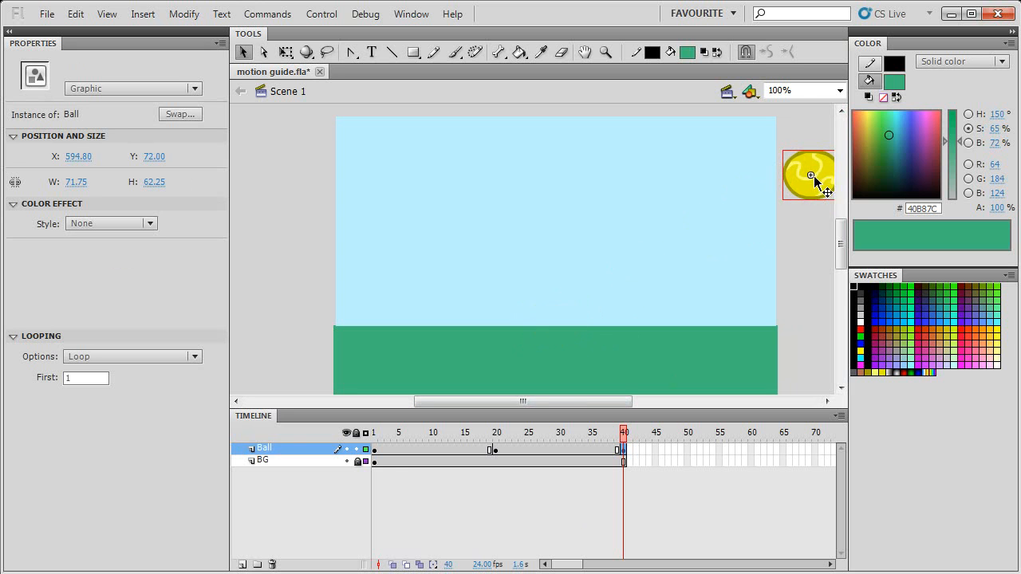
{"action": "left_click_drag", "start_coordinate": [626, 438], "coordinate": [609, 437]}
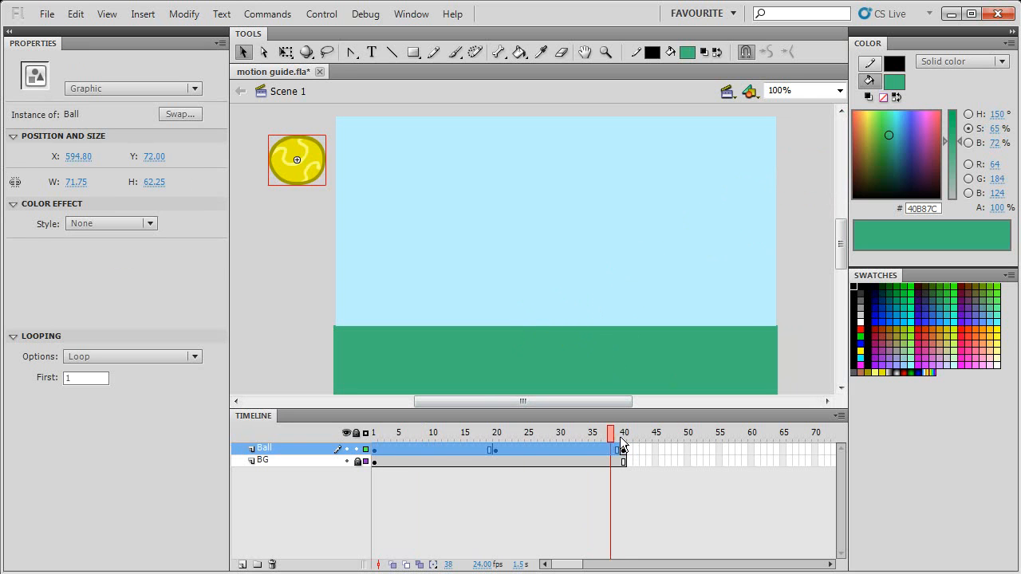
Apply a classic tween to the ball's frames 1–40 via Insert > Classic Tween
{"action": "left_click", "coordinate": [144, 13]}
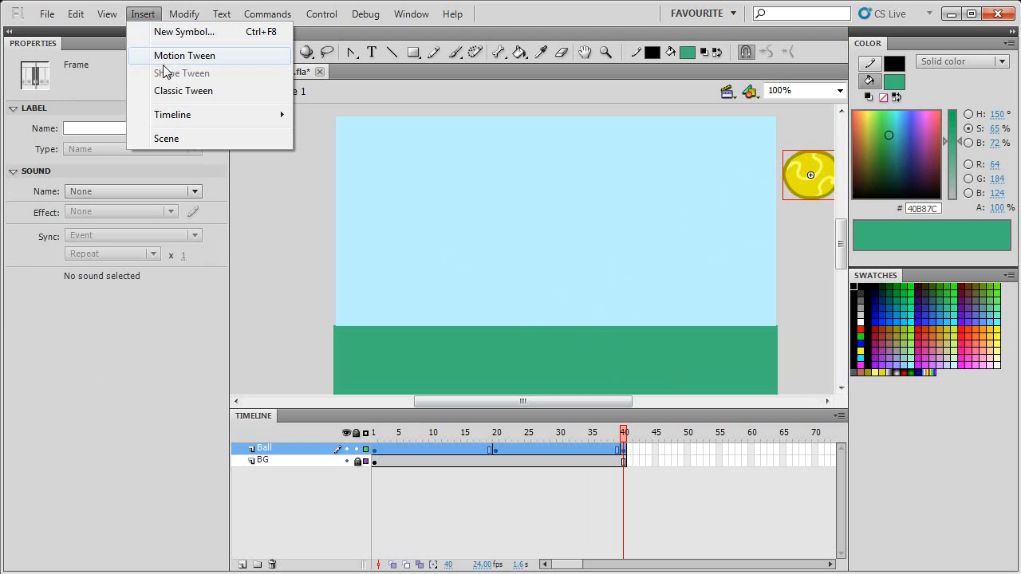
{"action": "mouse_move", "coordinate": [172, 61]}
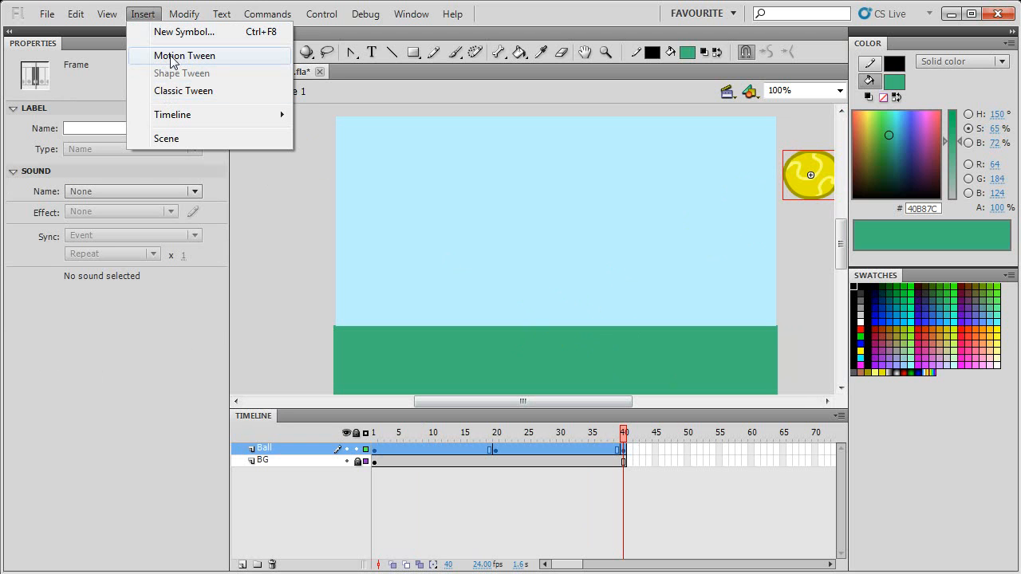
{"action": "left_click", "coordinate": [184, 55]}
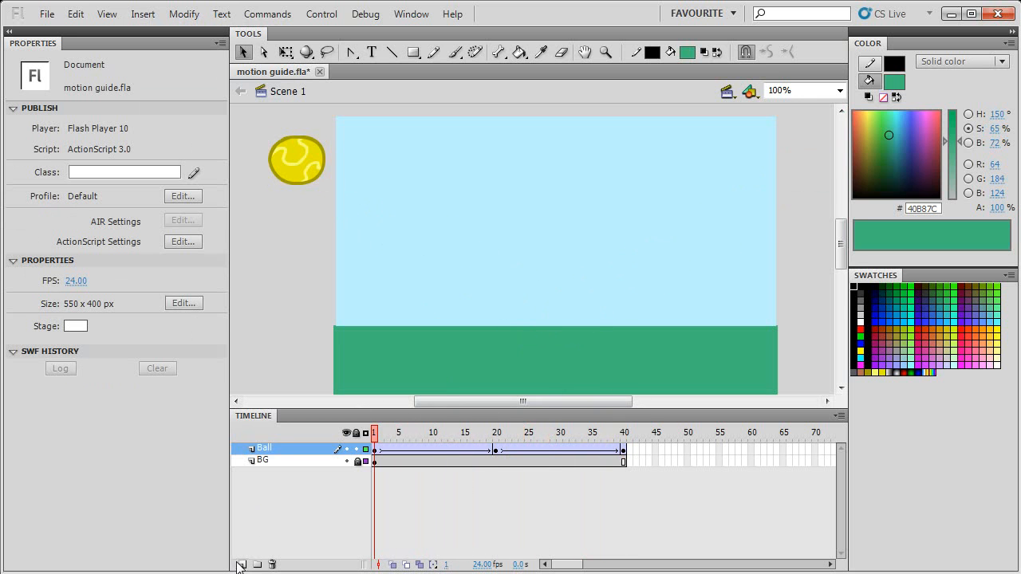
Add a new layer above the ball layer and name it Motion Guide
{"action": "left_click", "coordinate": [242, 565]}
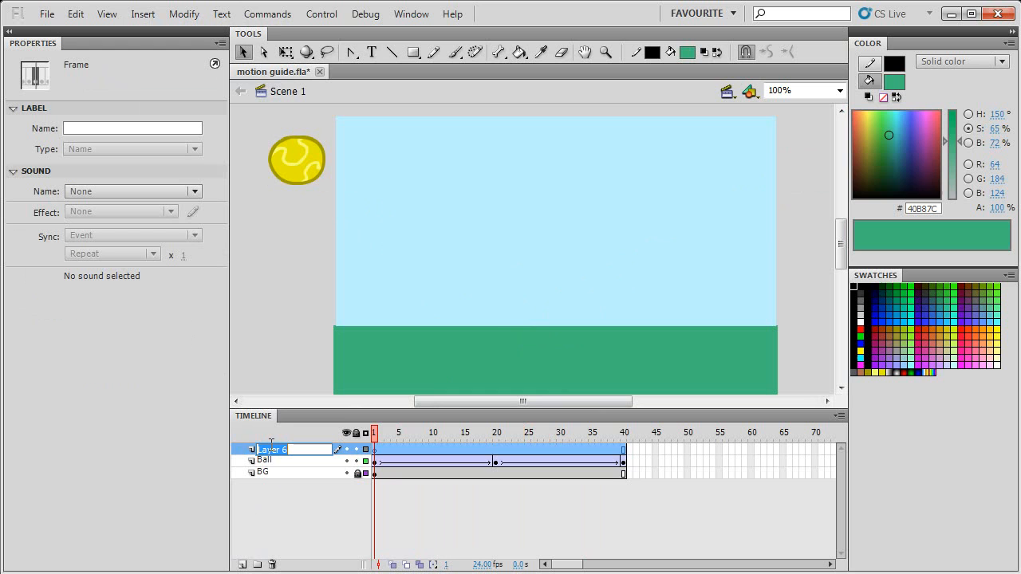
{"action": "type", "text": "Motion Guide"}
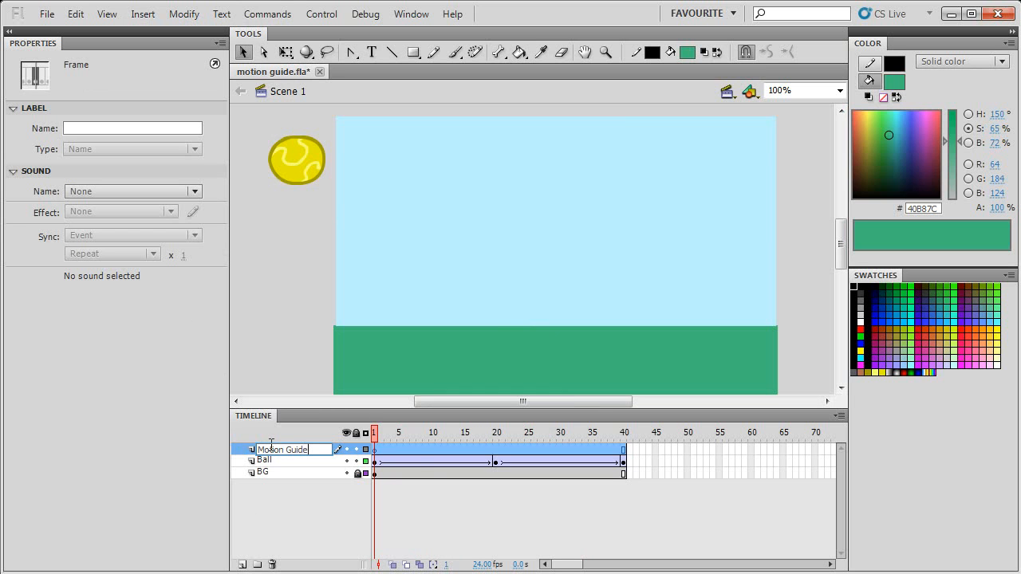
{"action": "left_click", "coordinate": [284, 448]}
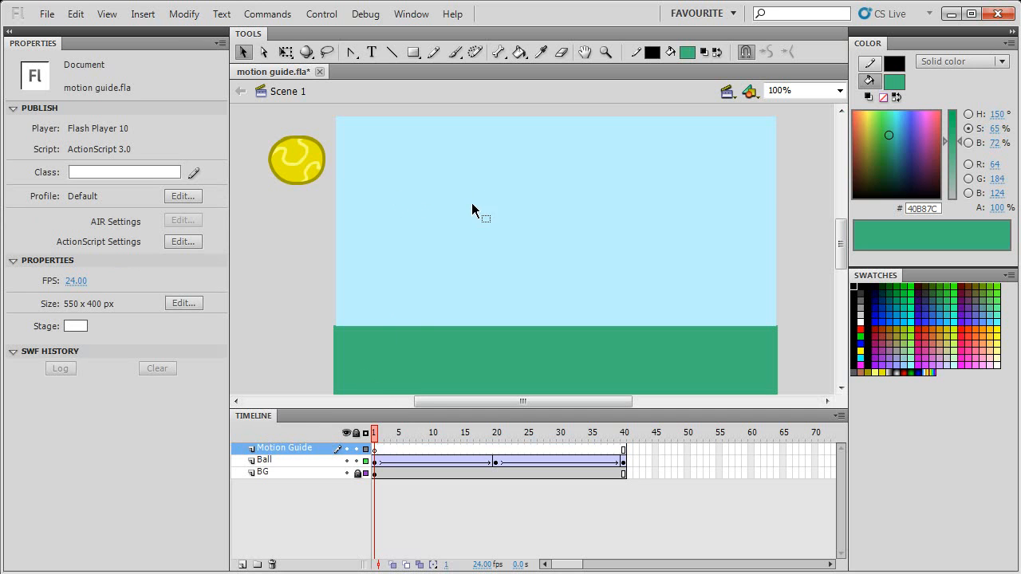
{"action": "mouse_move", "coordinate": [450, 247]}
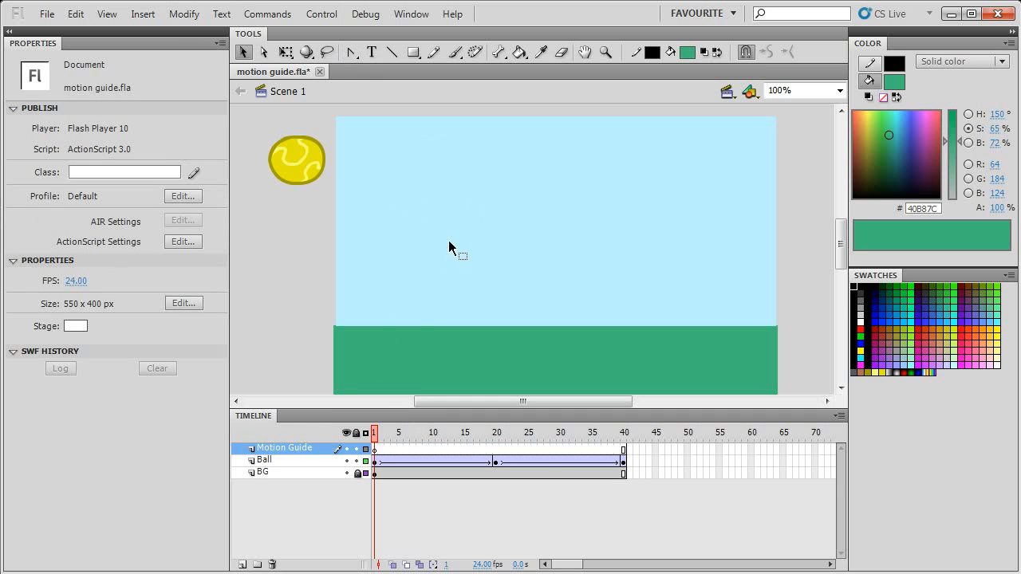
Draw a straight line across the sky on the Motion Guide layer starting from the ball's centre
{"action": "left_click_drag", "start_coordinate": [367, 152], "coordinate": [694, 160]}
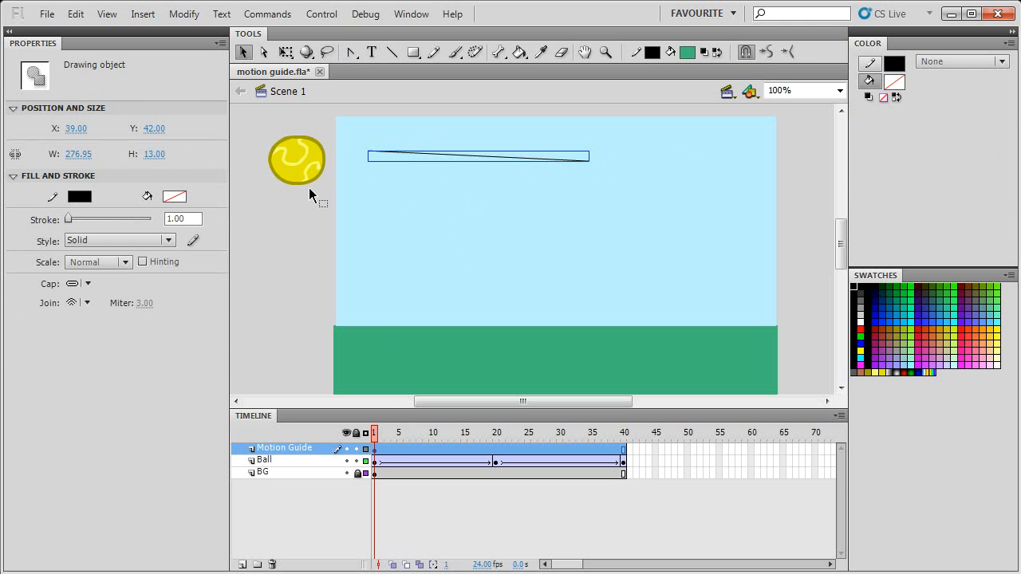
{"action": "left_click", "coordinate": [297, 160]}
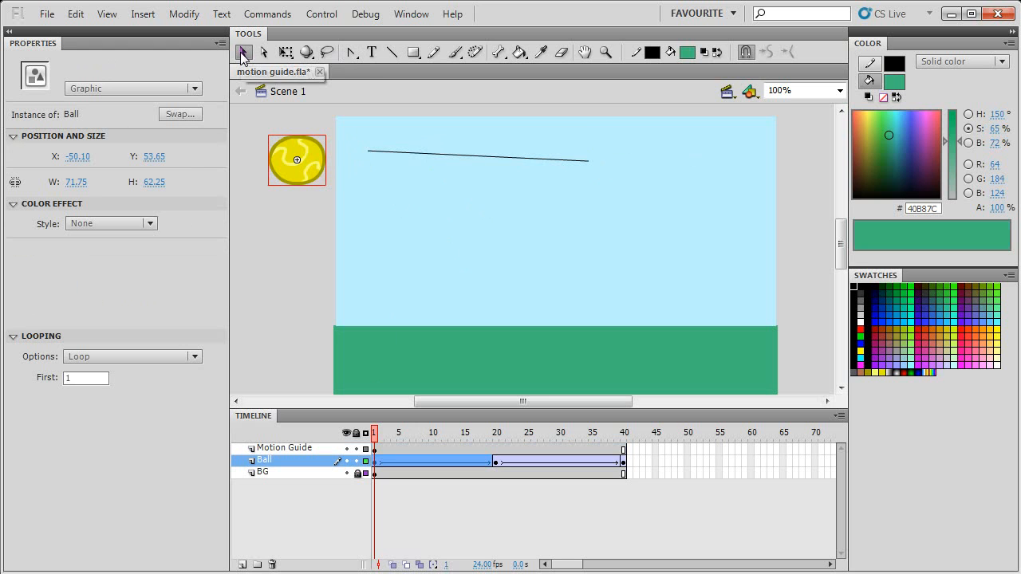
{"action": "mouse_move", "coordinate": [369, 156]}
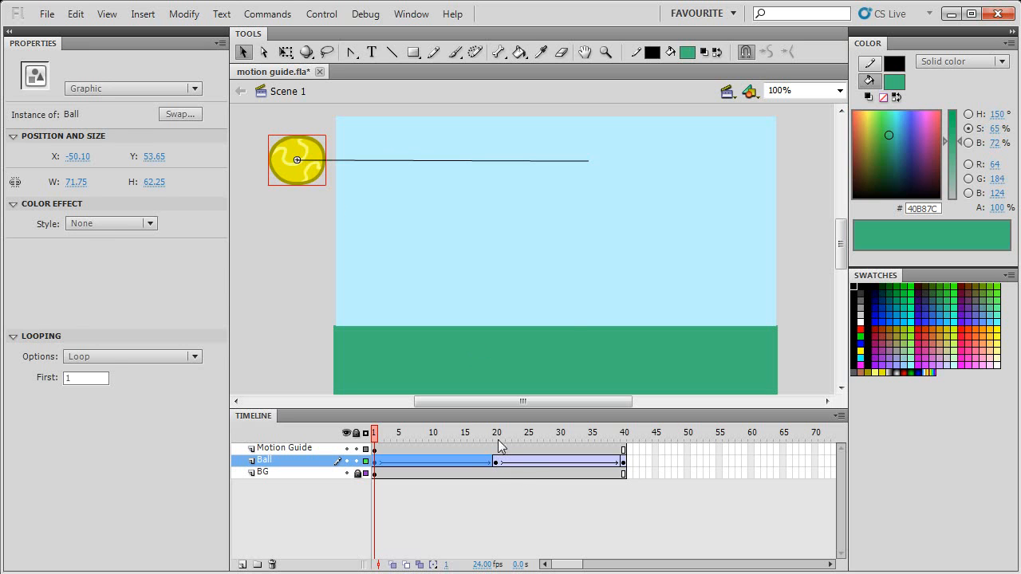
At frame 20, pull the line's midpoint down to the ball's centre on the grass, forming a V
{"action": "left_click", "coordinate": [495, 433]}
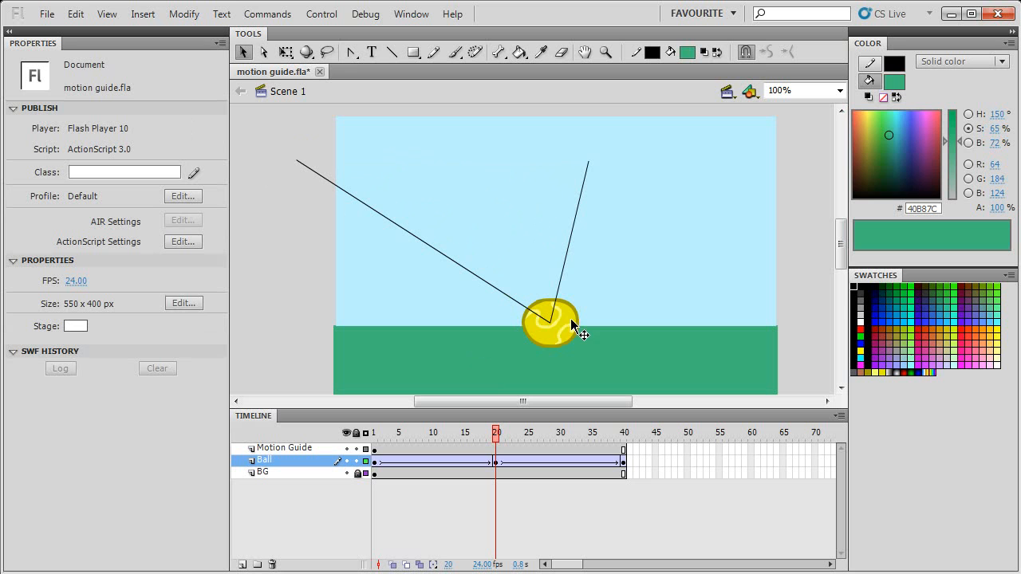
{"action": "left_click", "coordinate": [550, 323]}
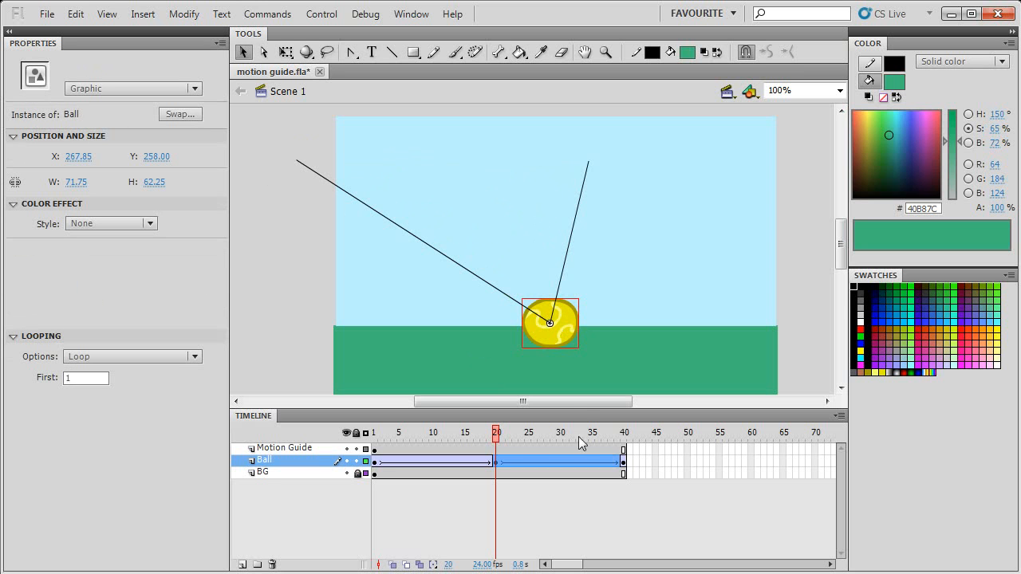
With Snap to Objects on, snap the line's right end to the ball's frame-40 position and preview
{"action": "right_click", "coordinate": [550, 323]}
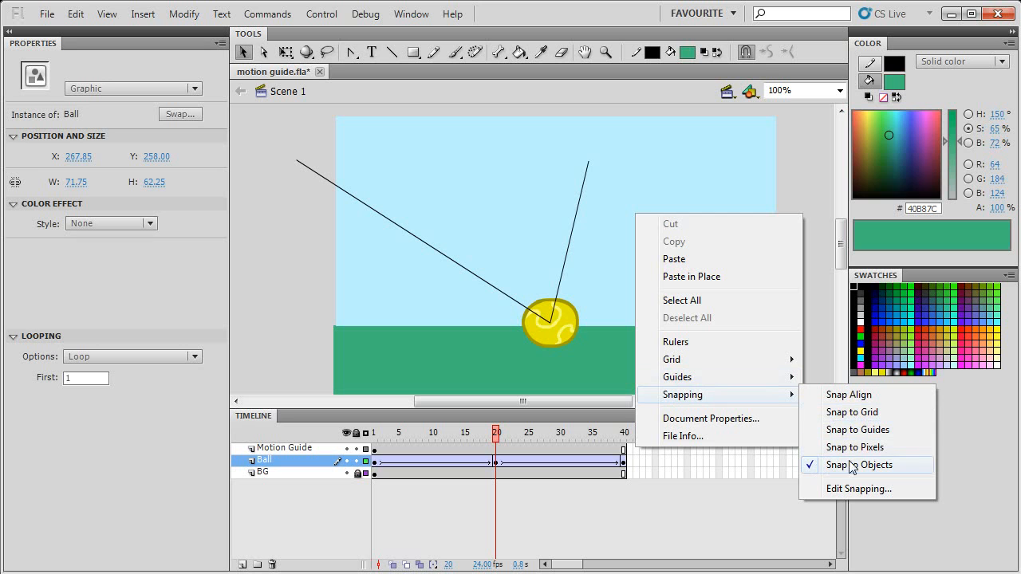
{"action": "mouse_move", "coordinate": [300, 197]}
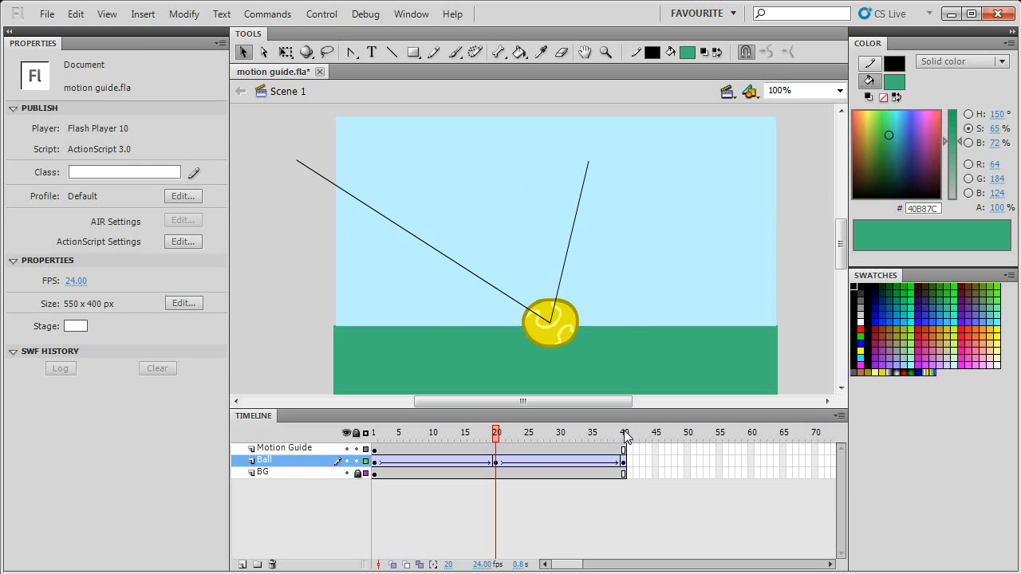
{"action": "left_click", "coordinate": [624, 432]}
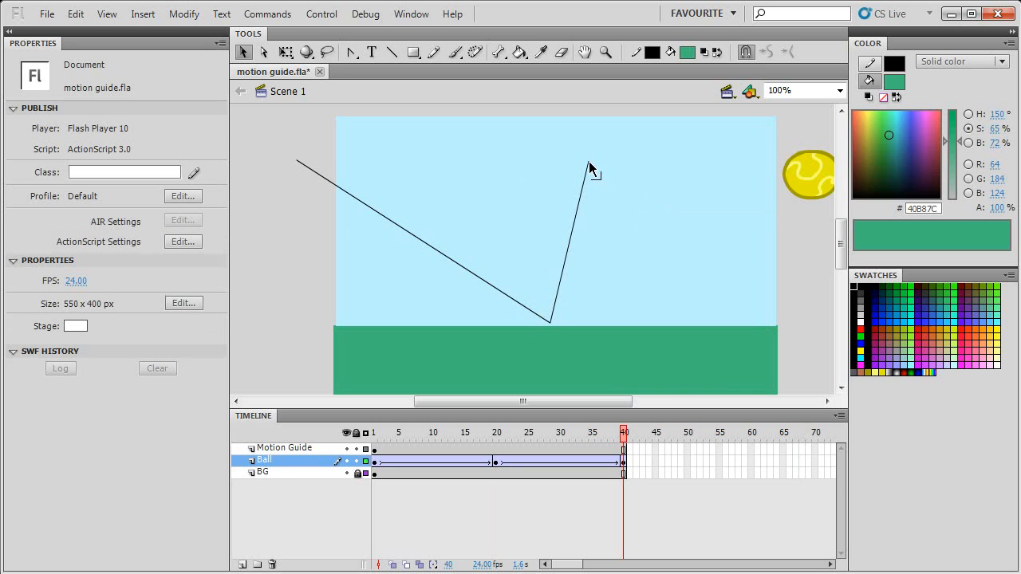
{"action": "left_click", "coordinate": [807, 174]}
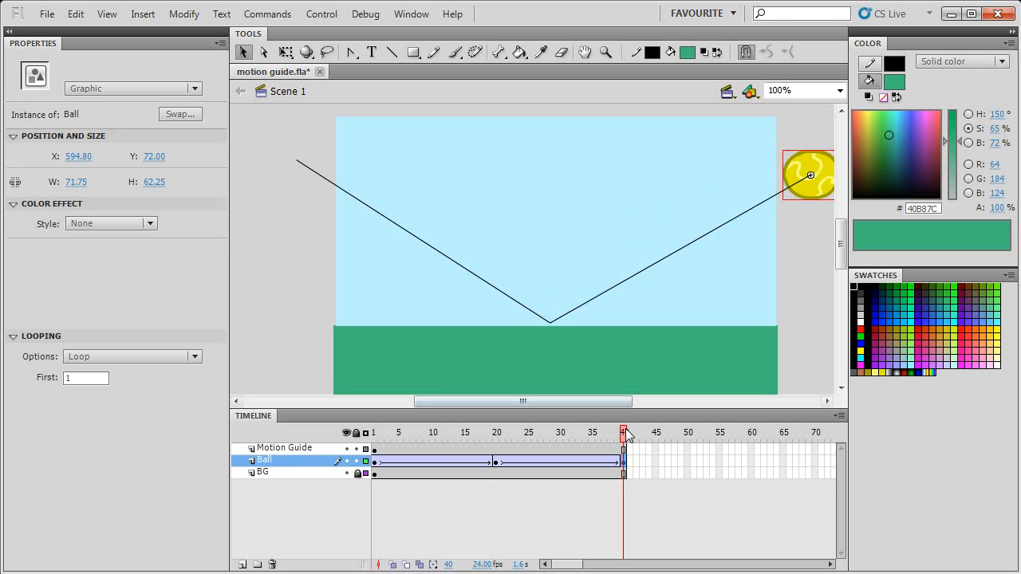
{"action": "left_click_drag", "start_coordinate": [624, 432], "coordinate": [510, 432]}
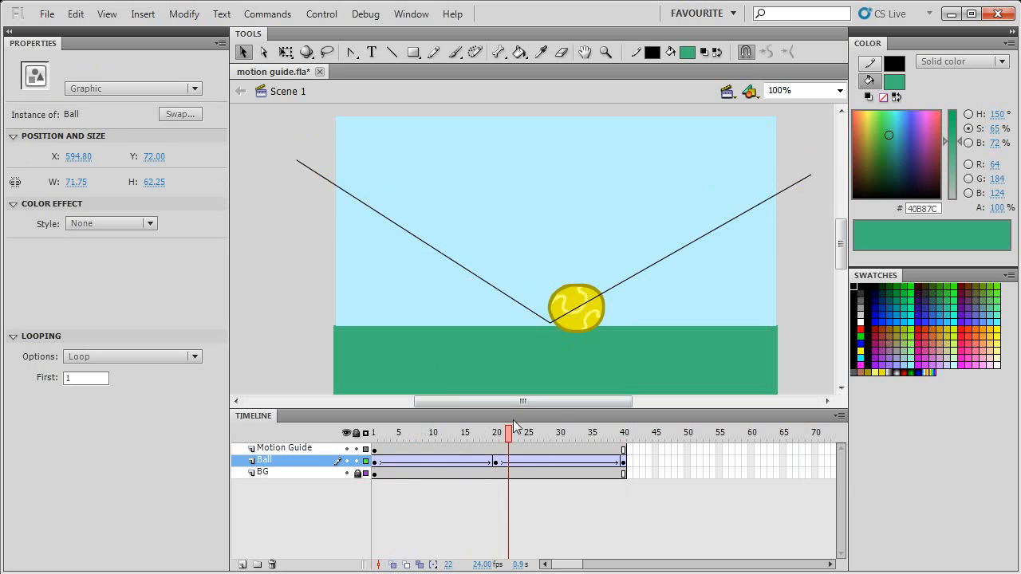
From frame 1, set the Motion Guide layer's type to Guide via its context menu
{"action": "left_click", "coordinate": [374, 432]}
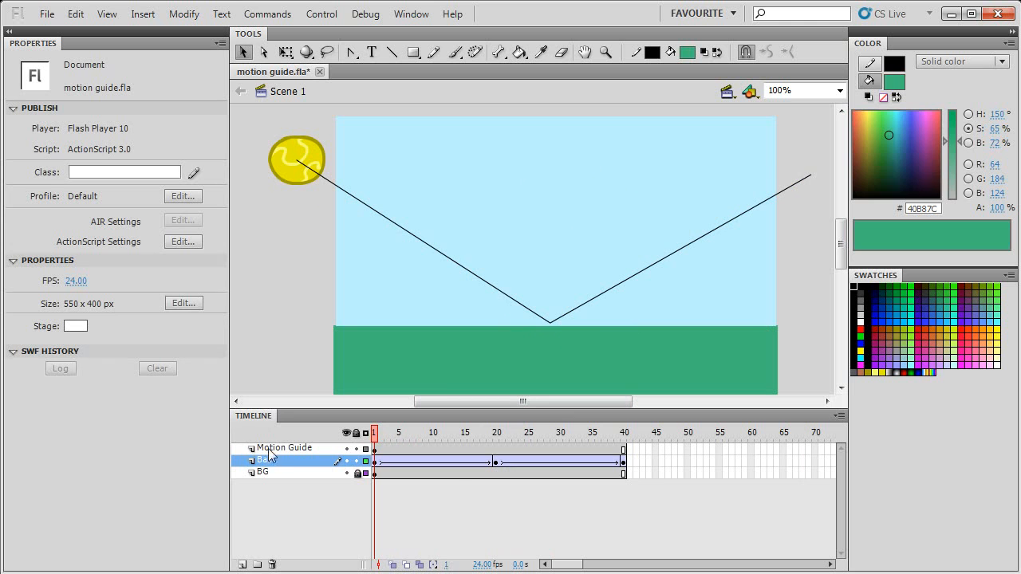
{"action": "right_click", "coordinate": [284, 446]}
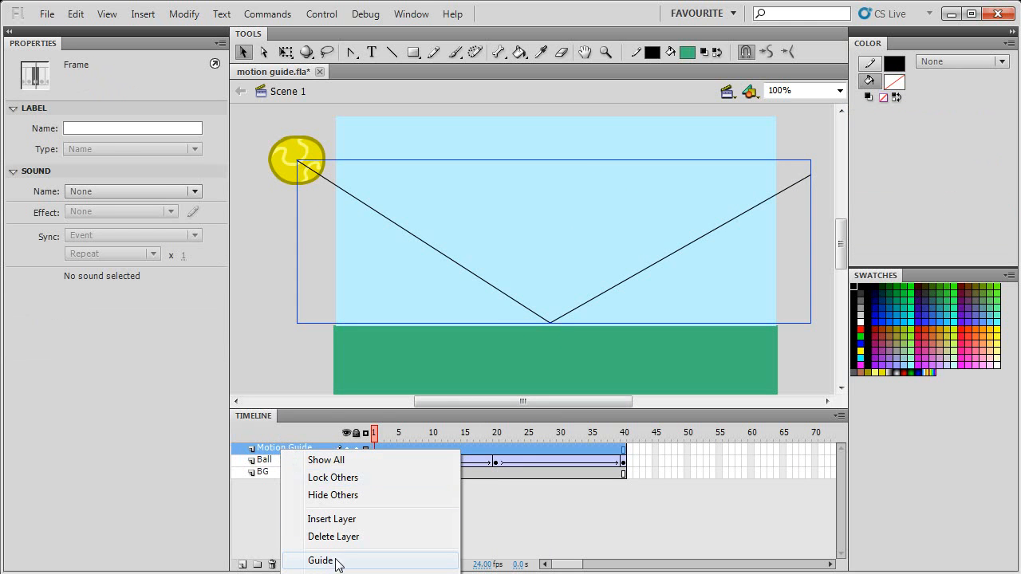
{"action": "left_click", "coordinate": [321, 560]}
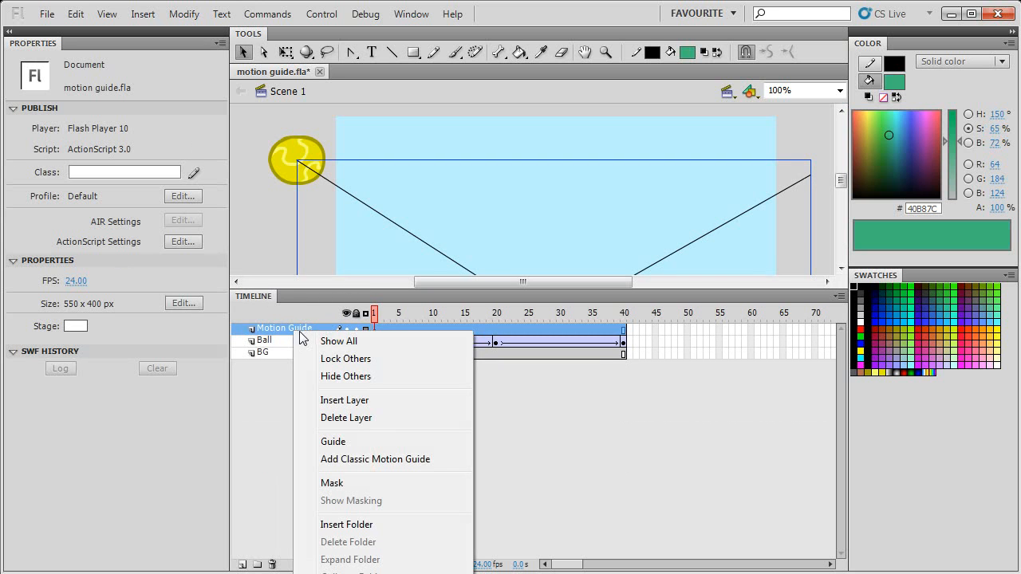
{"action": "left_click", "coordinate": [332, 441]}
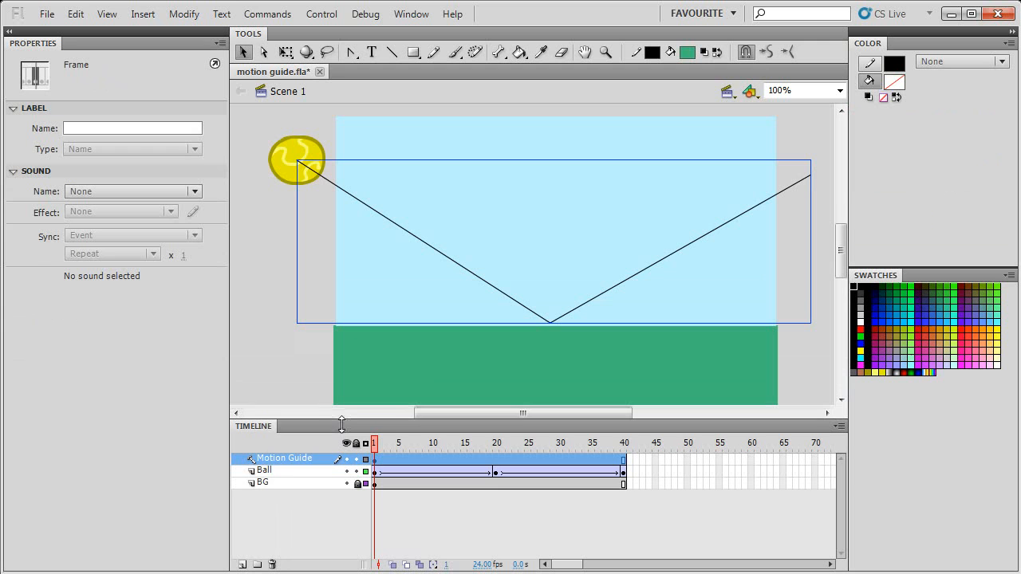
{"action": "left_click", "coordinate": [265, 480]}
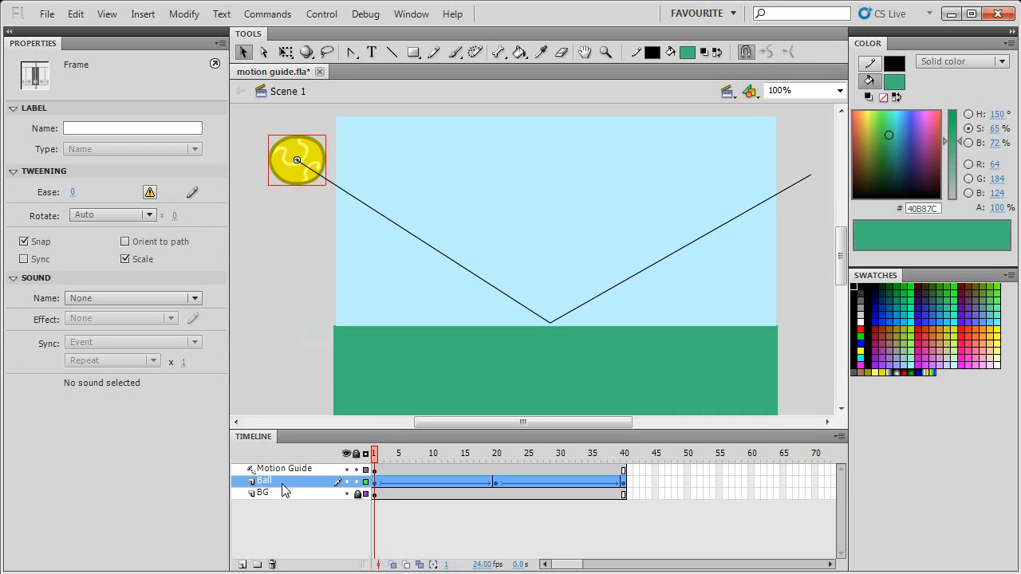
Nest the Ball layer under Motion Guide as a guided layer and preview it riding the line
{"action": "left_click", "coordinate": [287, 469]}
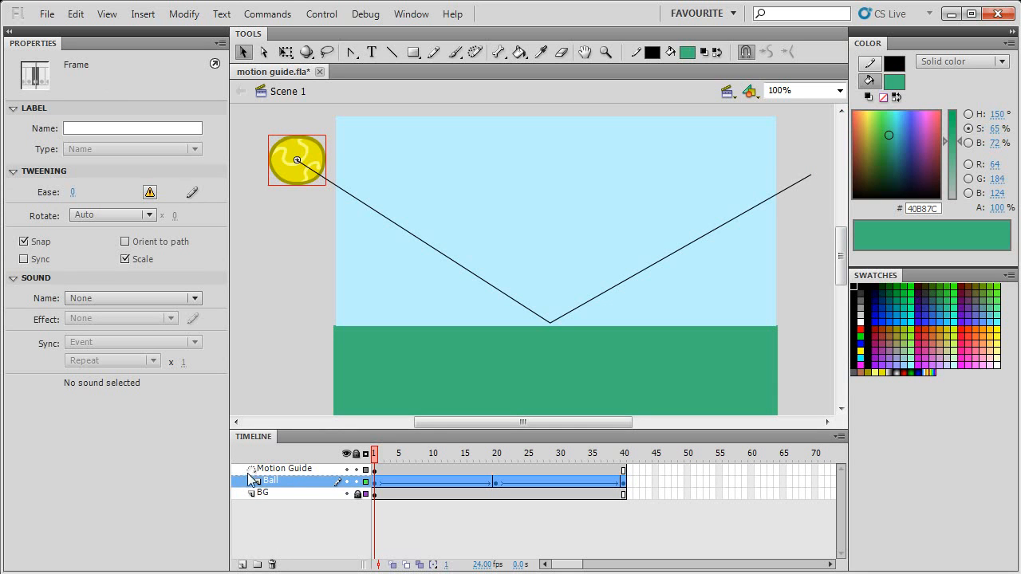
{"action": "left_click", "coordinate": [839, 437]}
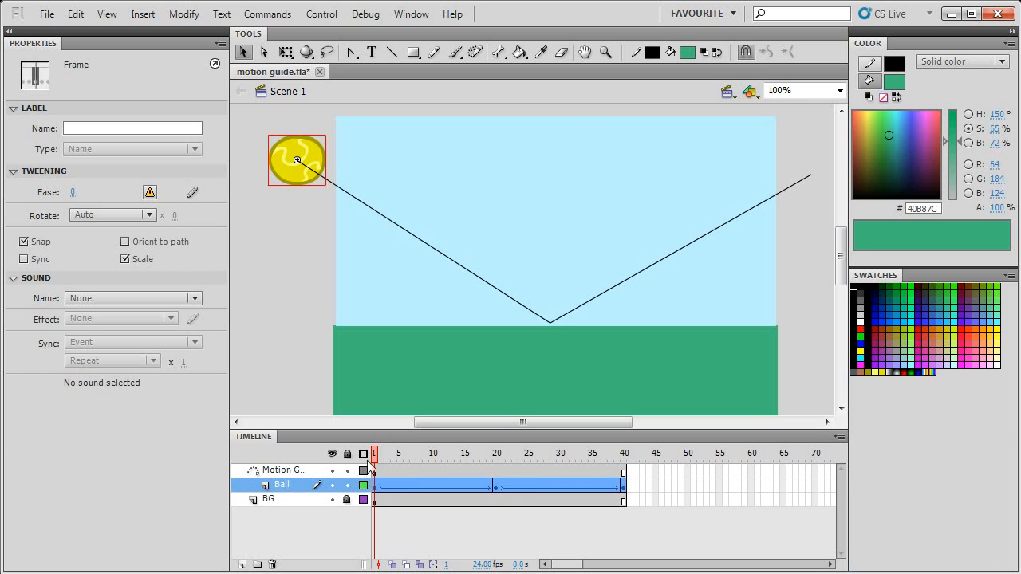
{"action": "left_click_drag", "start_coordinate": [373, 453], "coordinate": [386, 453]}
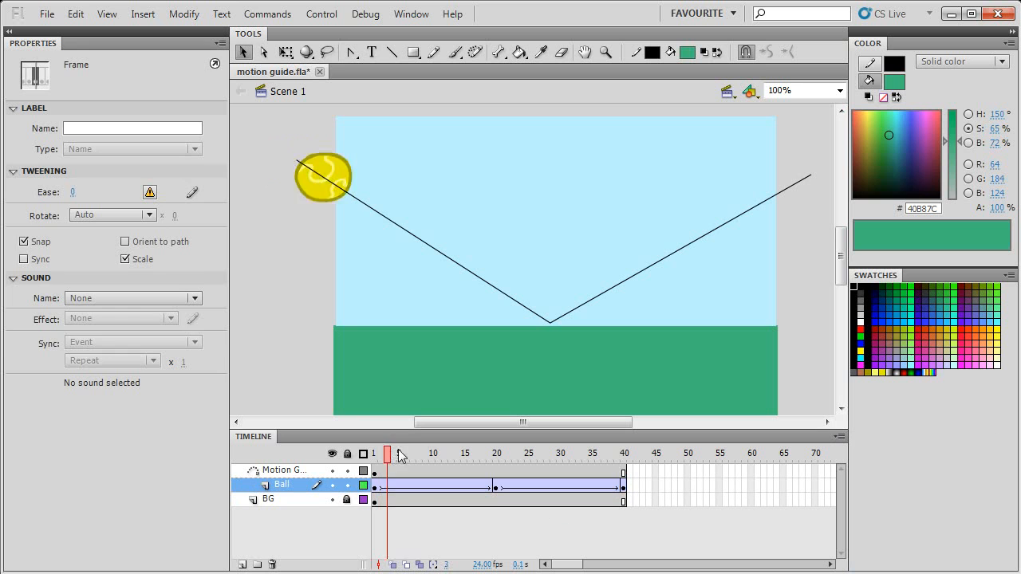
Bend both arms of the guide line into arcs and scrub to preview the ball reaching the dip
{"action": "left_click_drag", "start_coordinate": [388, 453], "coordinate": [432, 453]}
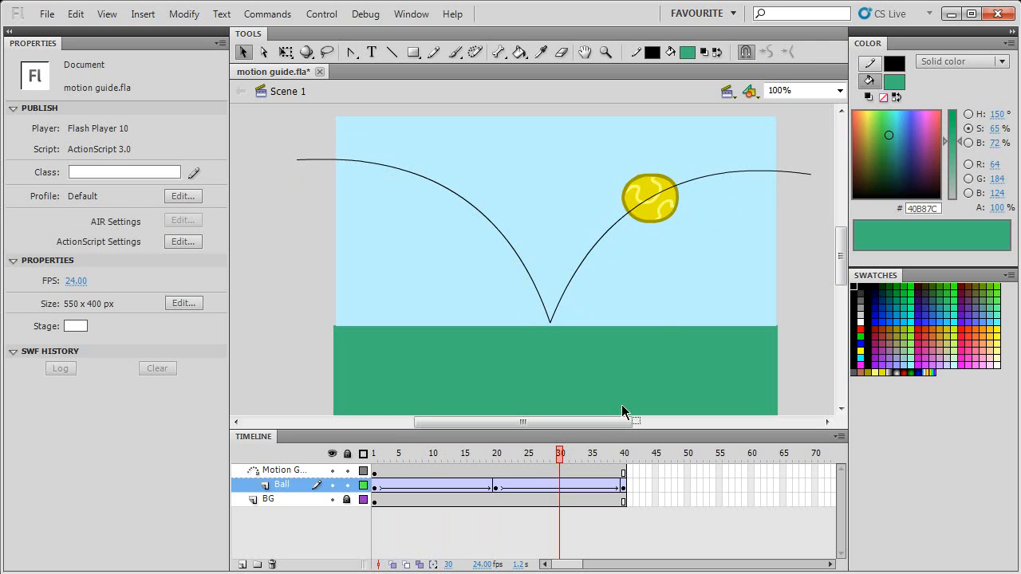
{"action": "left_click", "coordinate": [437, 453]}
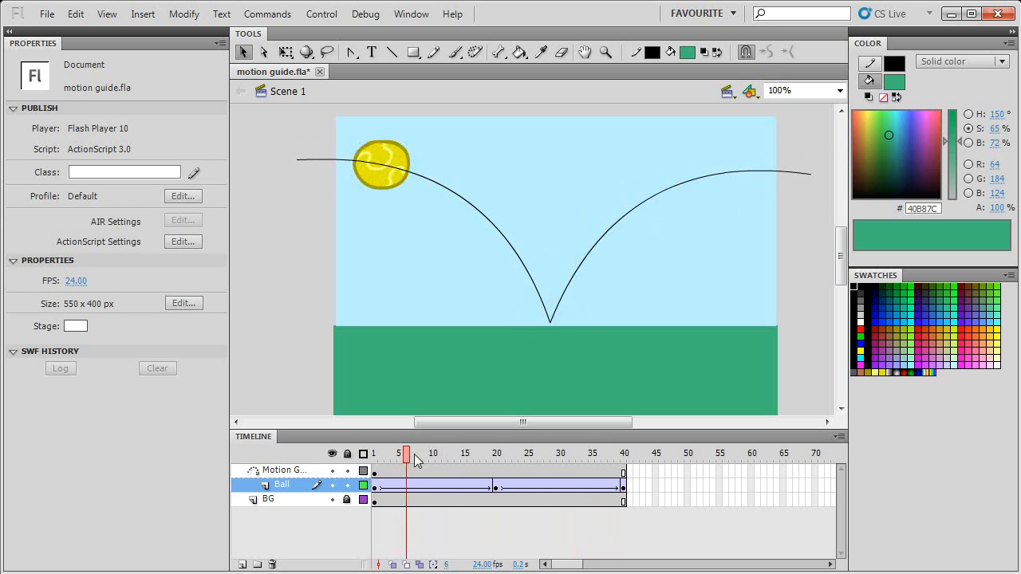
{"action": "left_click_drag", "start_coordinate": [405, 453], "coordinate": [502, 453]}
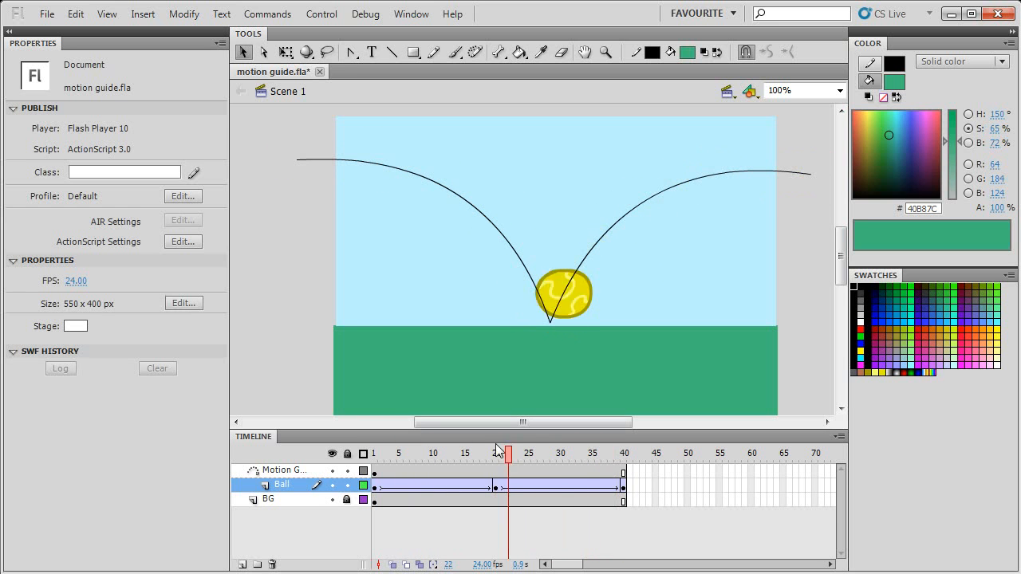
Give the first tween a custom ease-in curve in the Ease Edit dialog and confirm it
{"action": "left_click", "coordinate": [405, 453]}
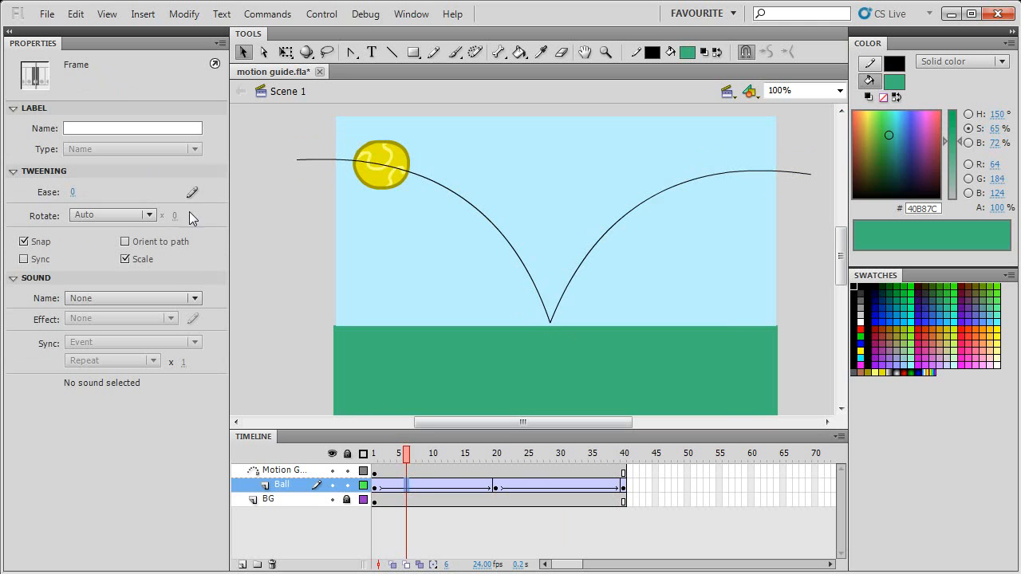
{"action": "left_click", "coordinate": [191, 191]}
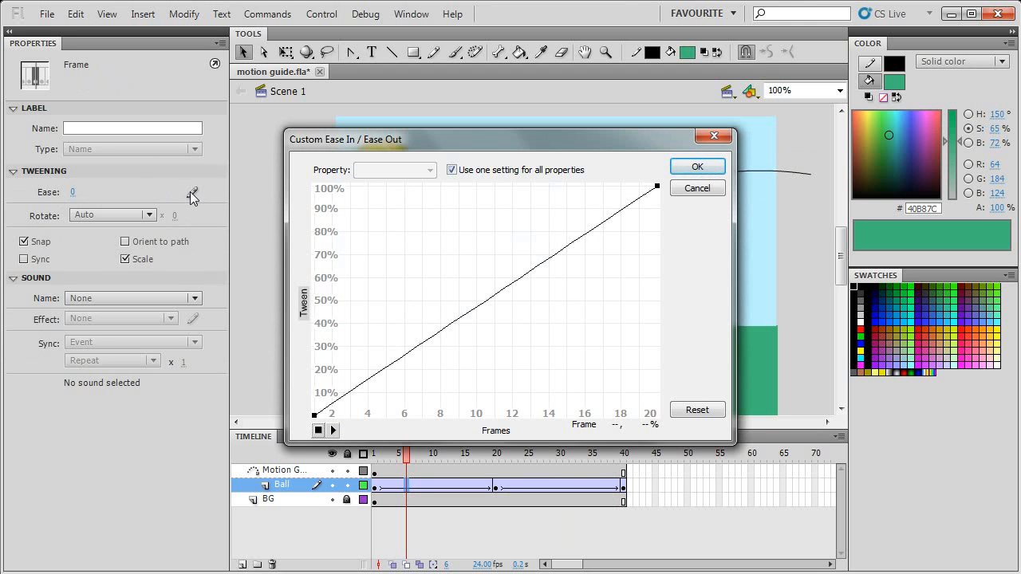
{"action": "left_click", "coordinate": [696, 166]}
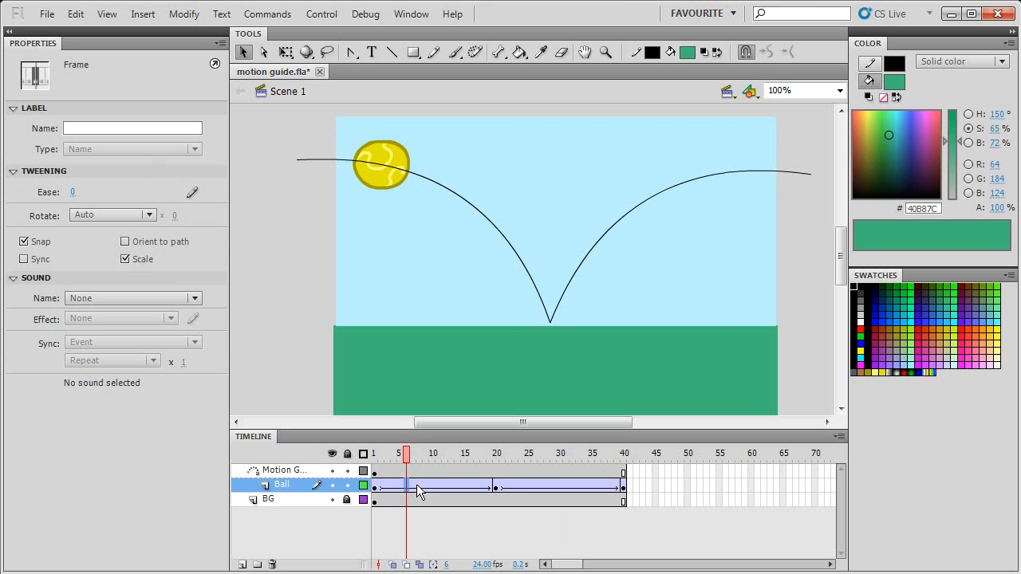
{"action": "left_click", "coordinate": [417, 453]}
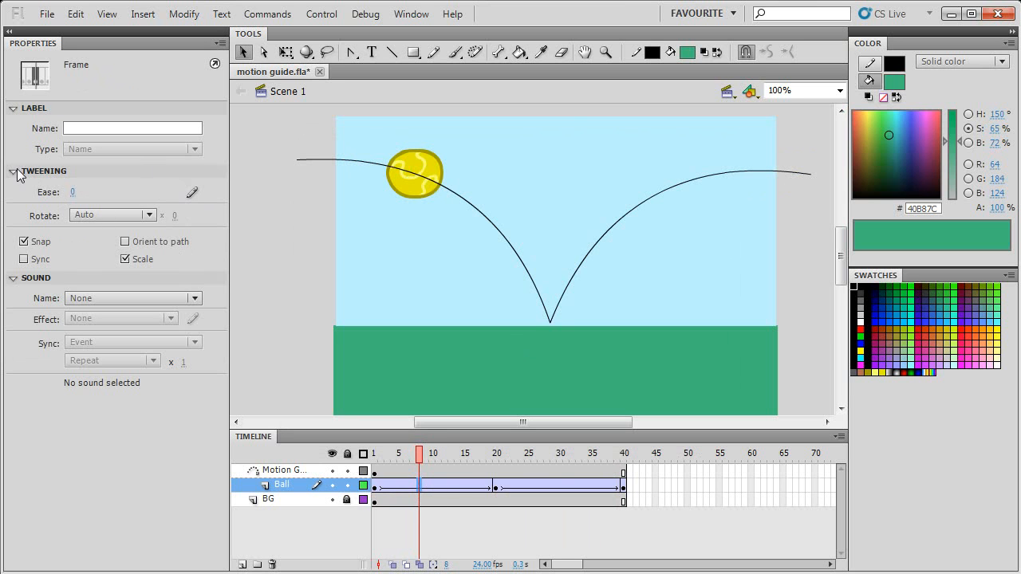
{"action": "mouse_move", "coordinate": [44, 58]}
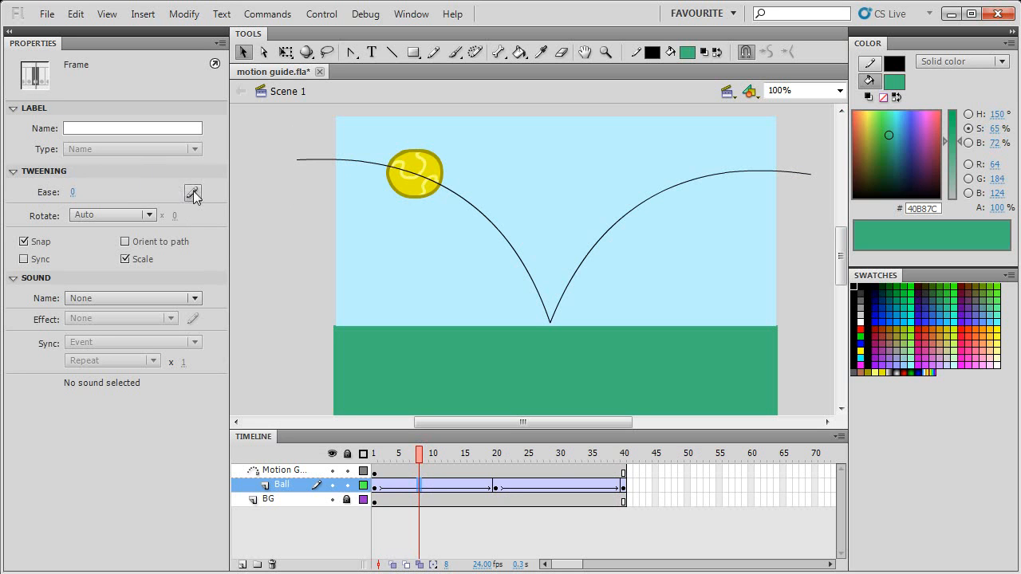
{"action": "left_click", "coordinate": [191, 192]}
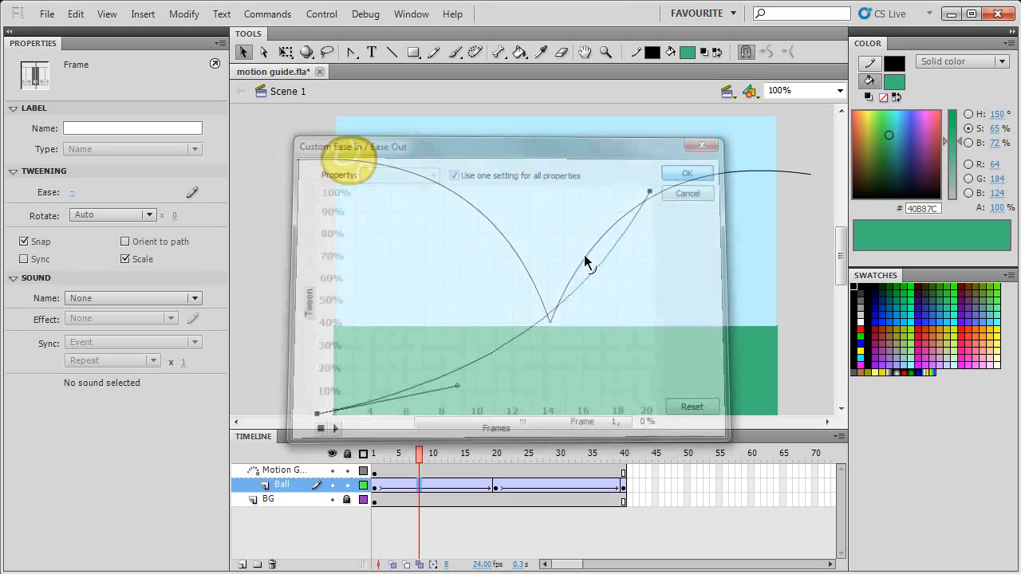
{"action": "left_click", "coordinate": [686, 172]}
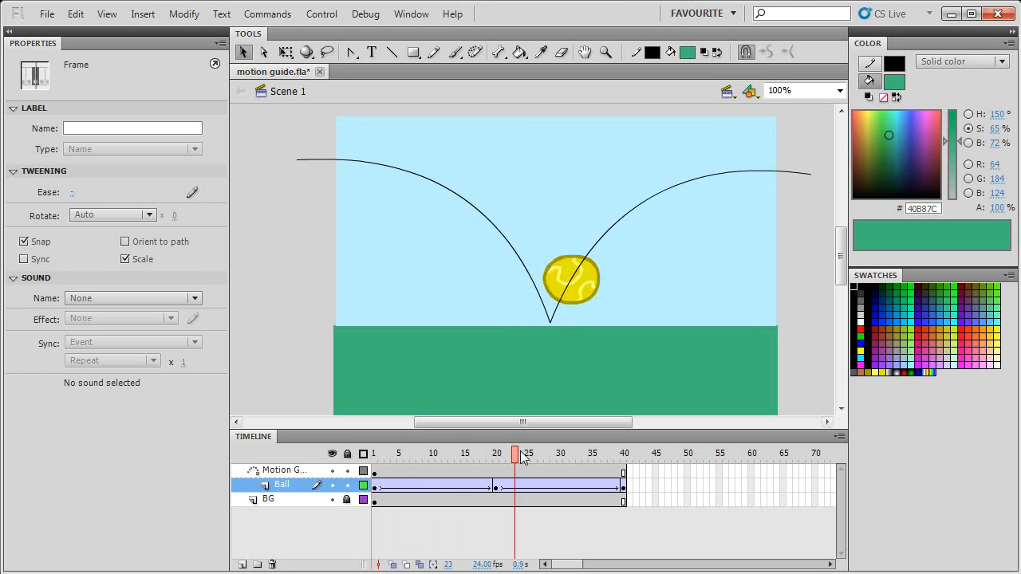
Apply a Custom Ease to the frames 20–40 tween, bending the curve fast-to-slow, and preview the rise
{"action": "left_click", "coordinate": [399, 453]}
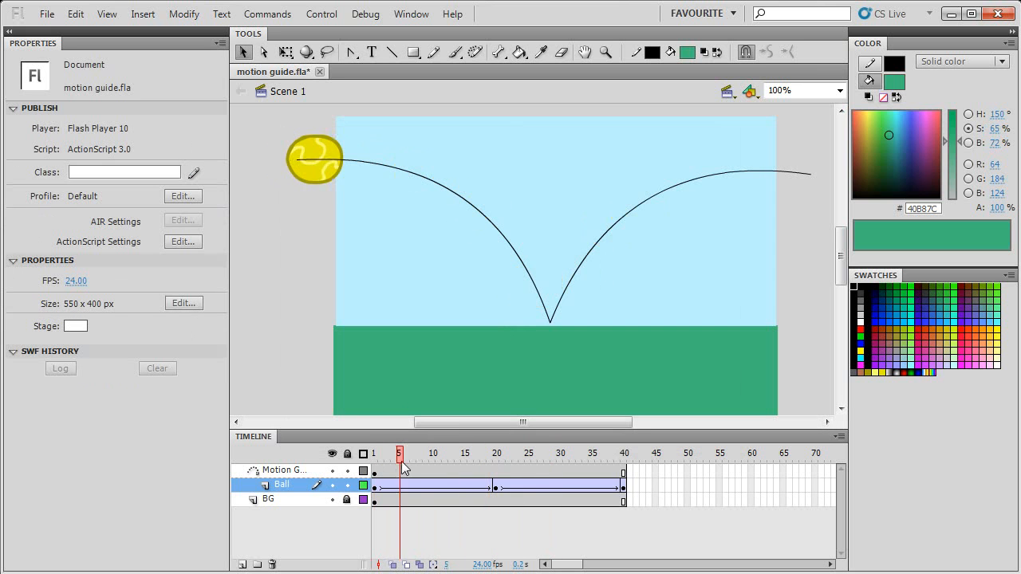
{"action": "left_click", "coordinate": [528, 453]}
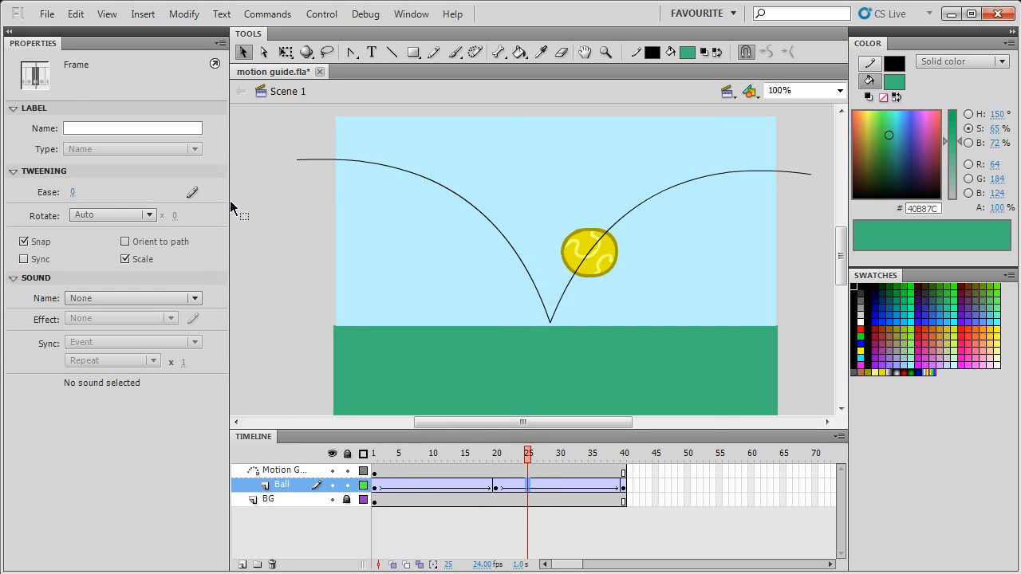
{"action": "left_click", "coordinate": [191, 191]}
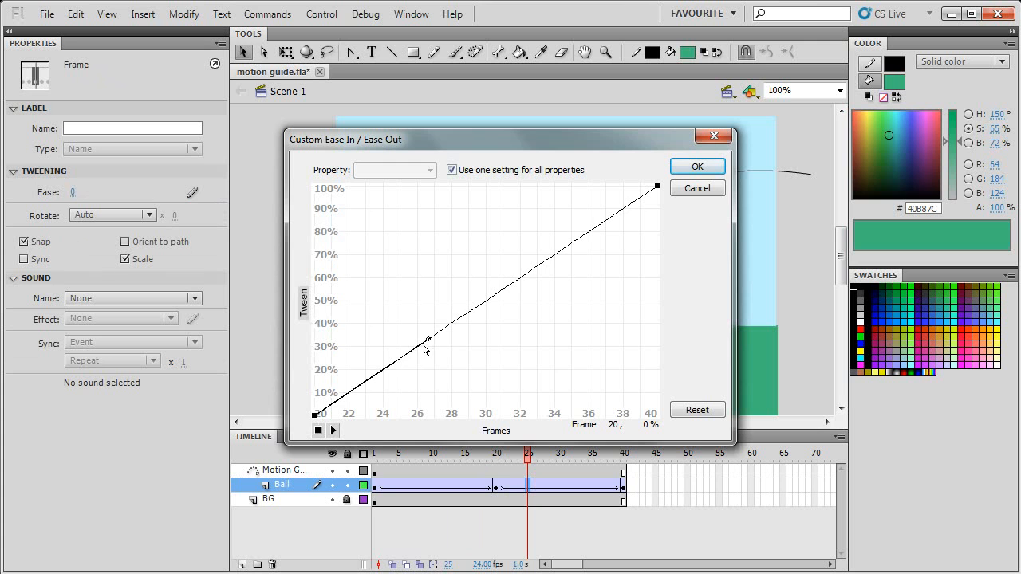
{"action": "left_click_drag", "start_coordinate": [427, 338], "coordinate": [415, 306]}
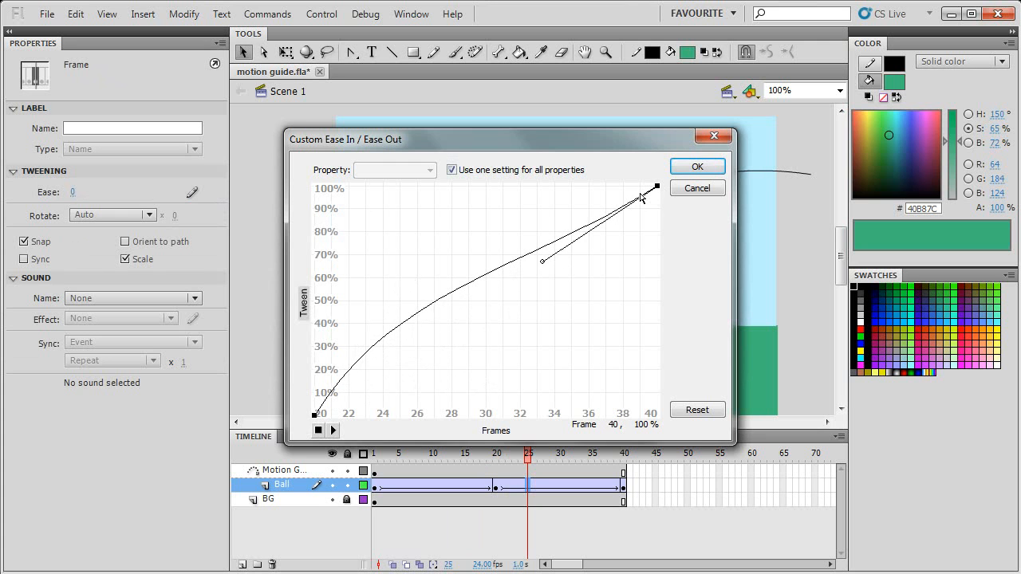
{"action": "left_click", "coordinate": [696, 166]}
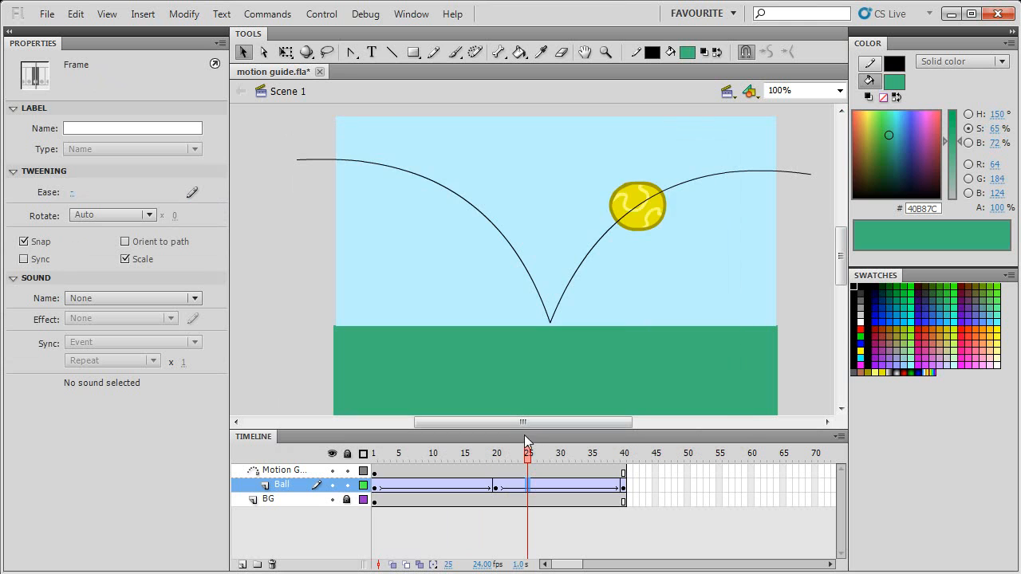
{"action": "left_click", "coordinate": [373, 453]}
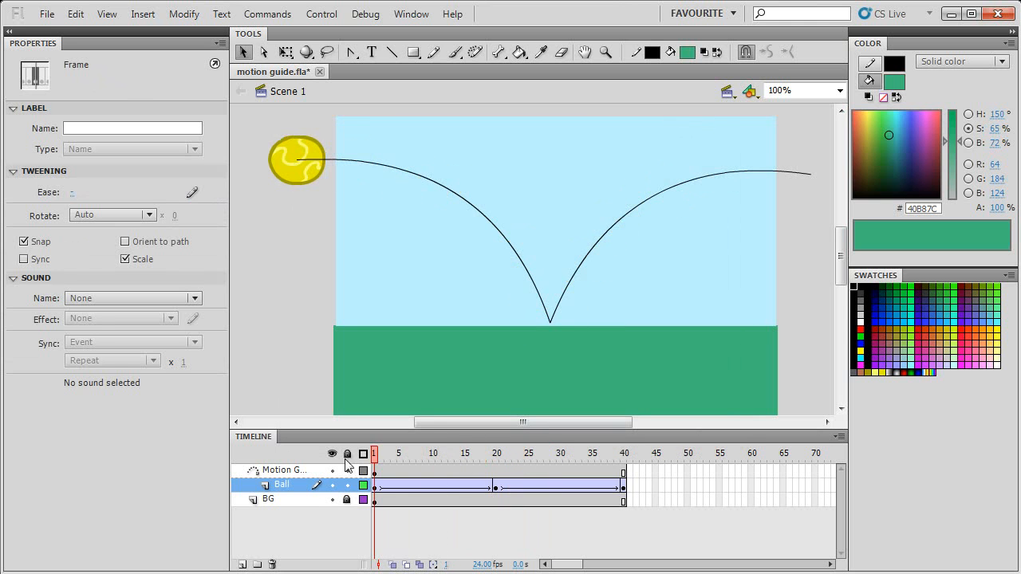
{"action": "left_click", "coordinate": [571, 453]}
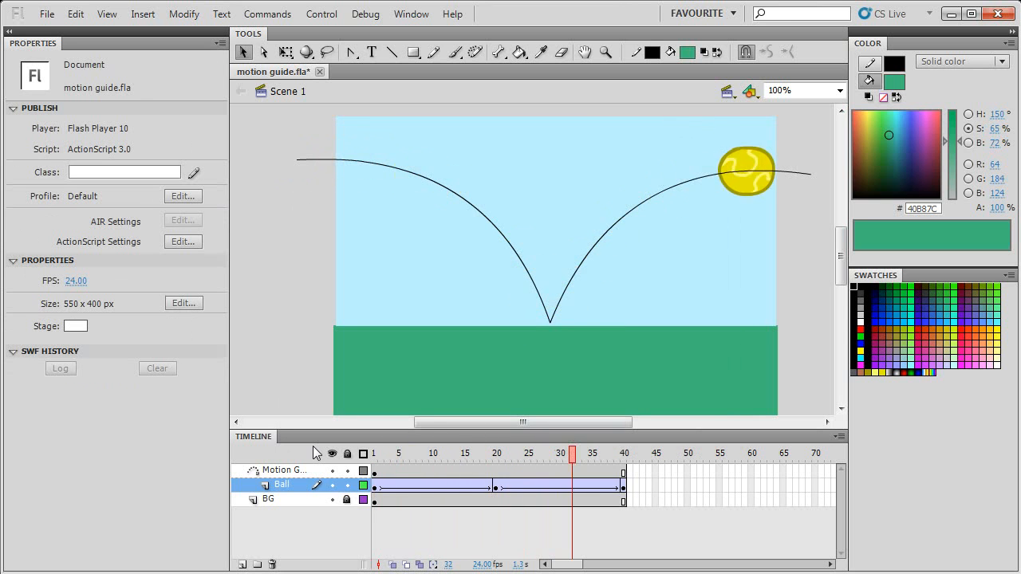
Add keyframes flanking frame 20 and stretch the ball wider with Free Transform into a squash
{"action": "left_click", "coordinate": [490, 453]}
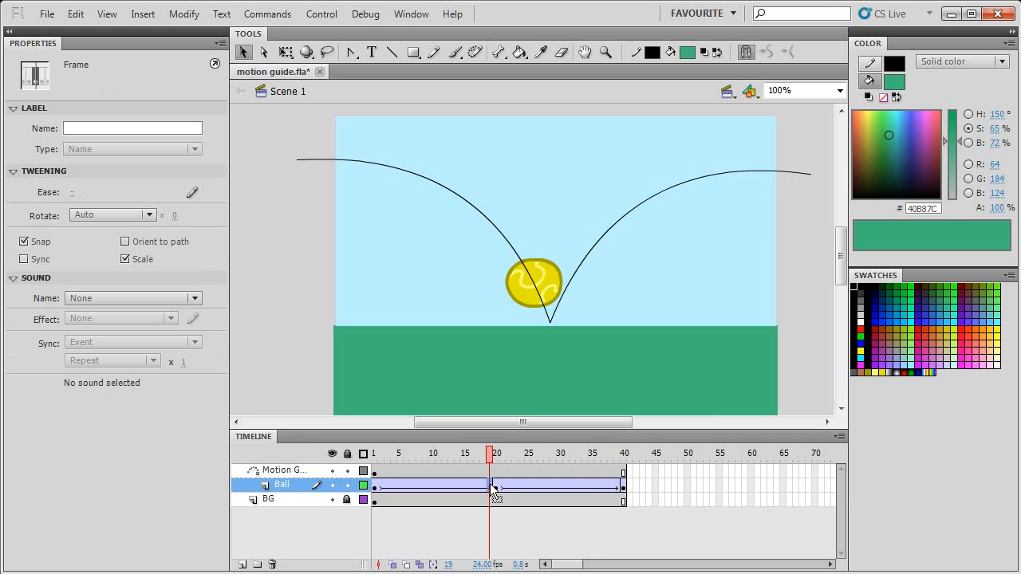
{"action": "left_click", "coordinate": [533, 284]}
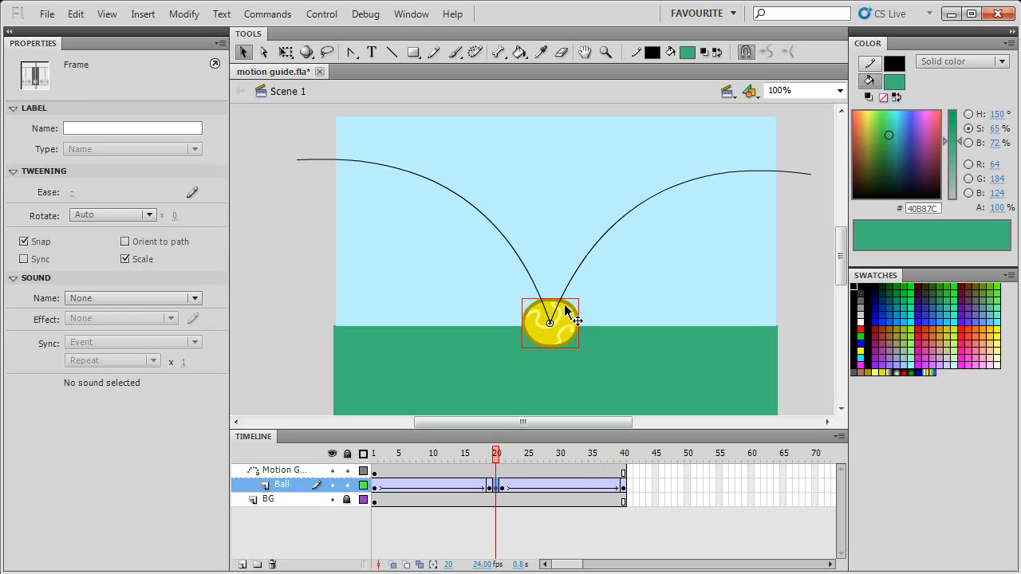
{"action": "left_click", "coordinate": [549, 322]}
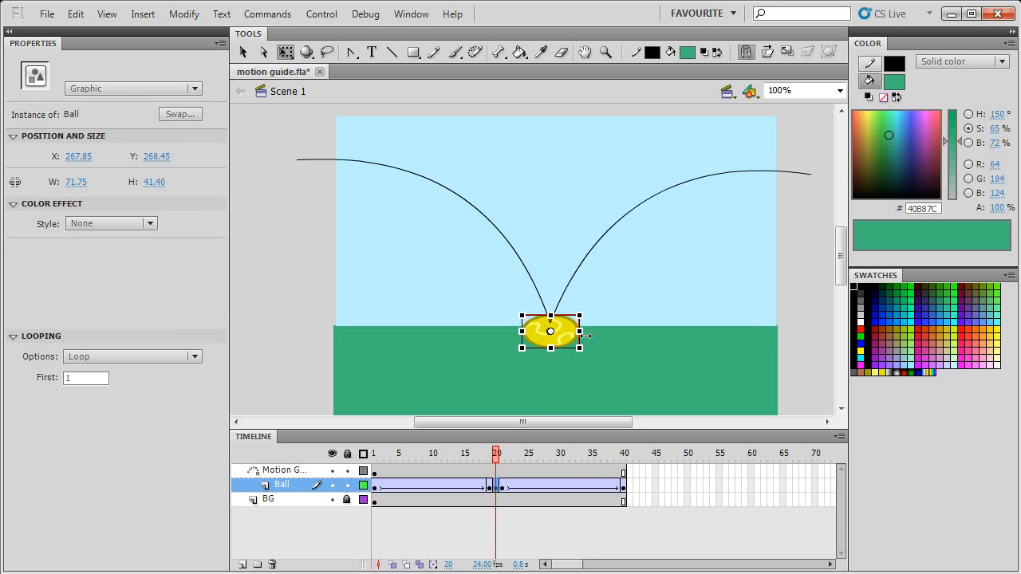
{"action": "left_click_drag", "start_coordinate": [582, 334], "coordinate": [600, 333]}
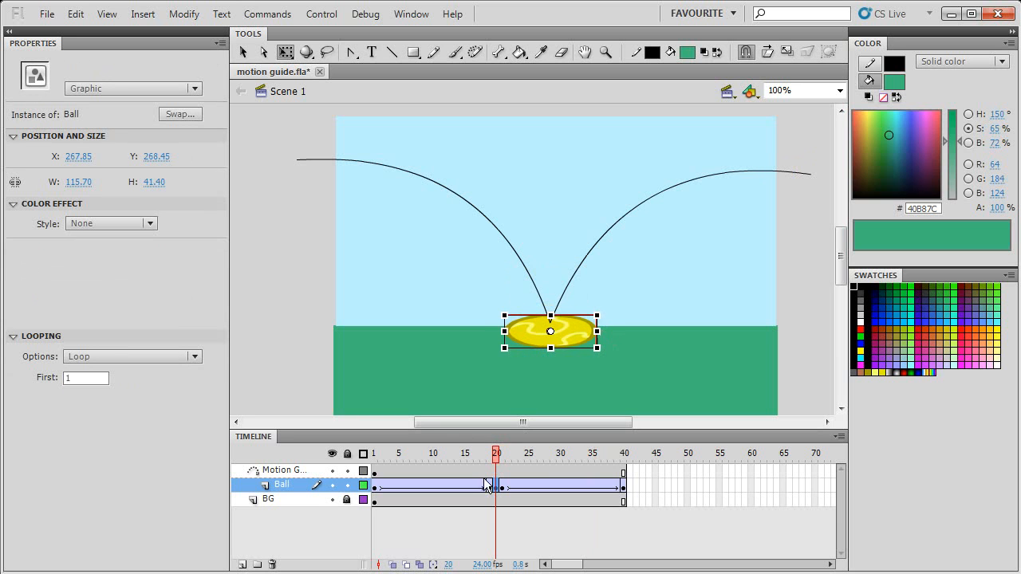
{"action": "left_click", "coordinate": [406, 453]}
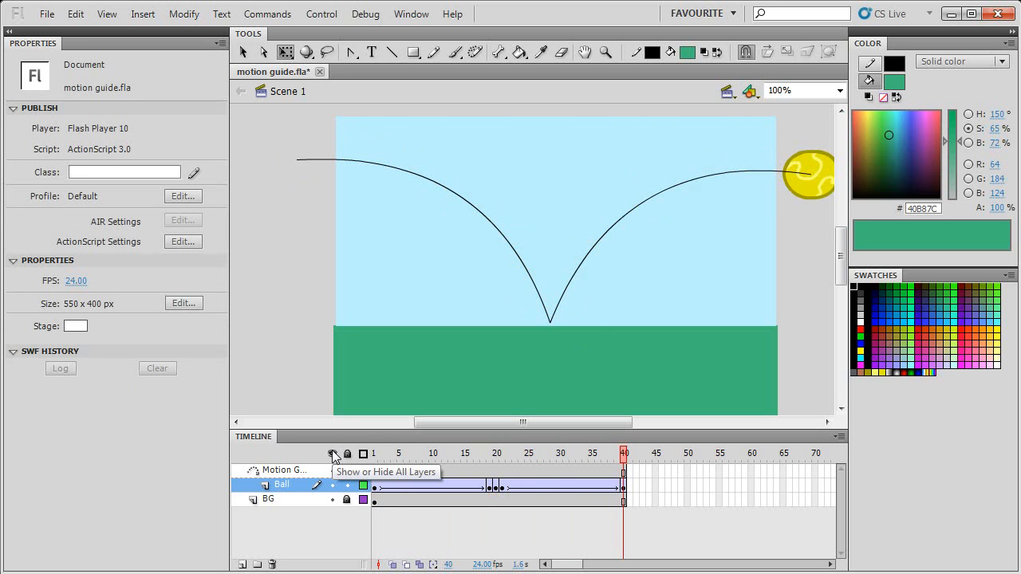
Hide the Motion Guide layer via its eye column and scrub the playhead to preview the bounce
{"action": "left_click", "coordinate": [332, 469]}
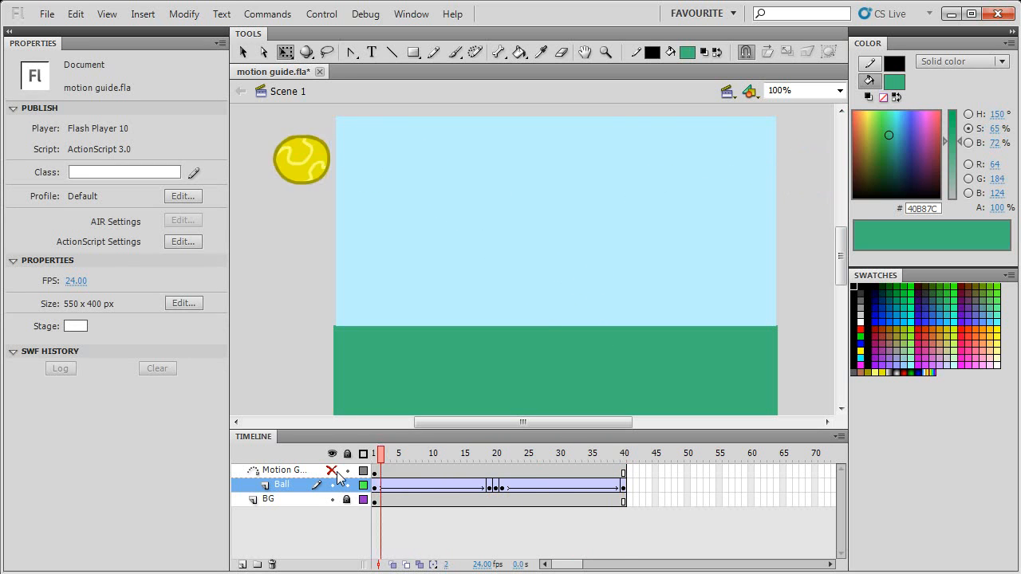
{"action": "left_click", "coordinate": [418, 454]}
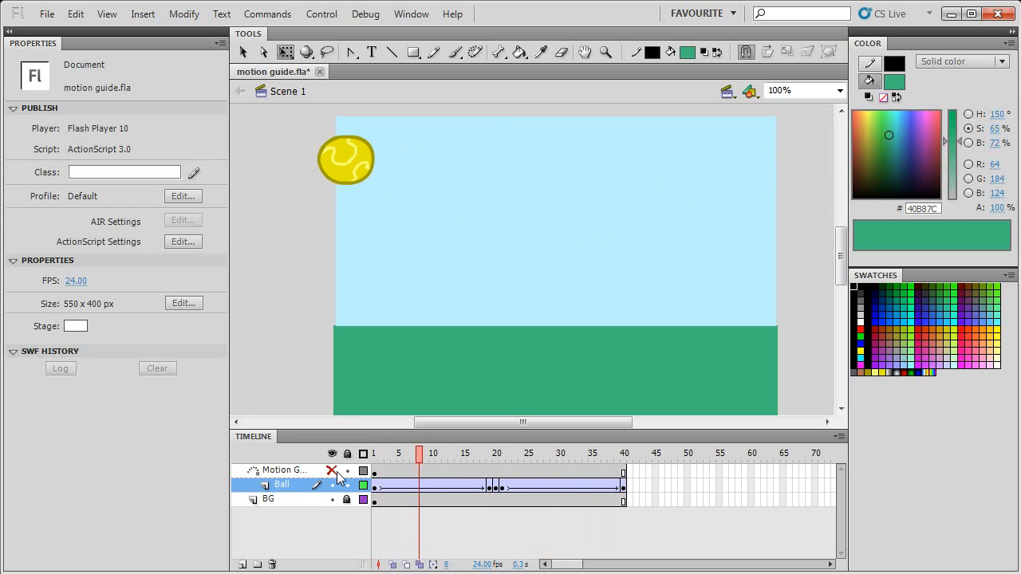
{"action": "left_click", "coordinate": [625, 454]}
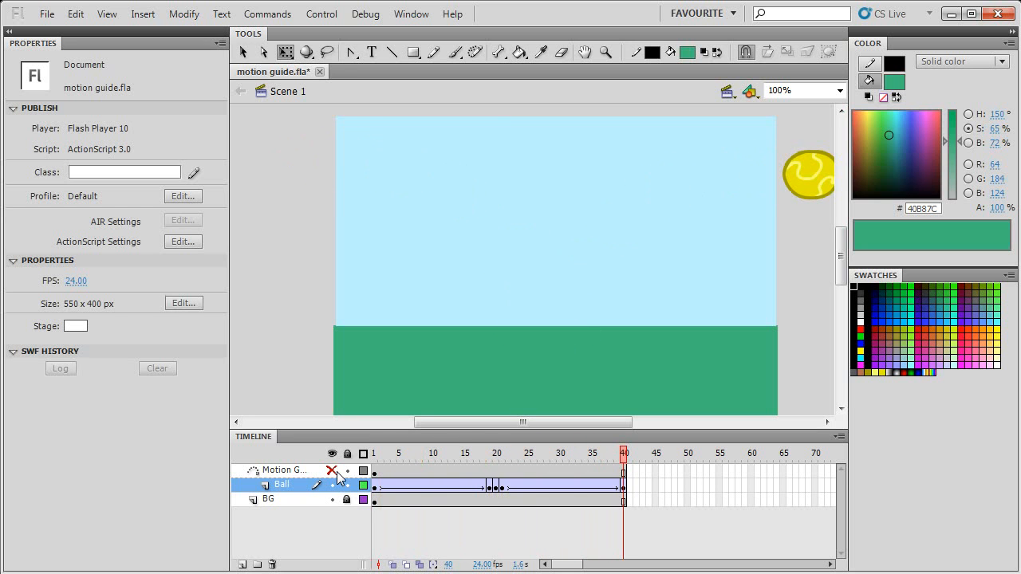
{"action": "left_click", "coordinate": [458, 453]}
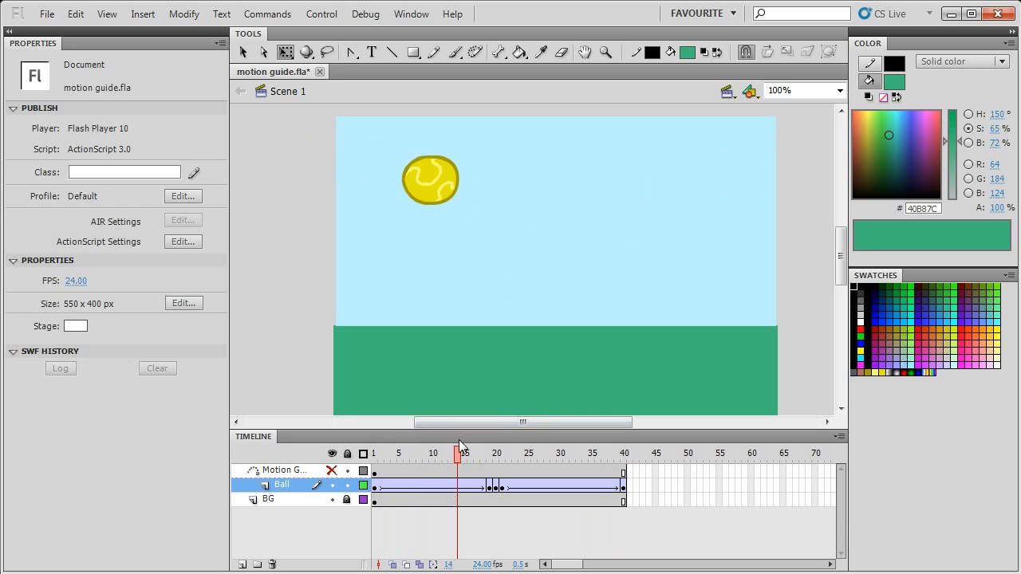
{"action": "left_click_drag", "start_coordinate": [458, 453], "coordinate": [490, 453]}
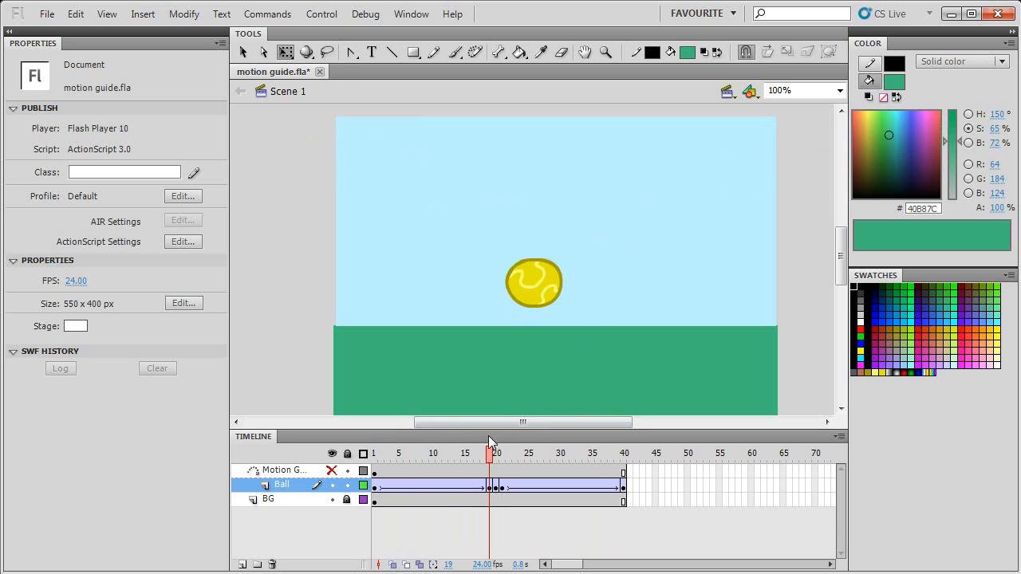